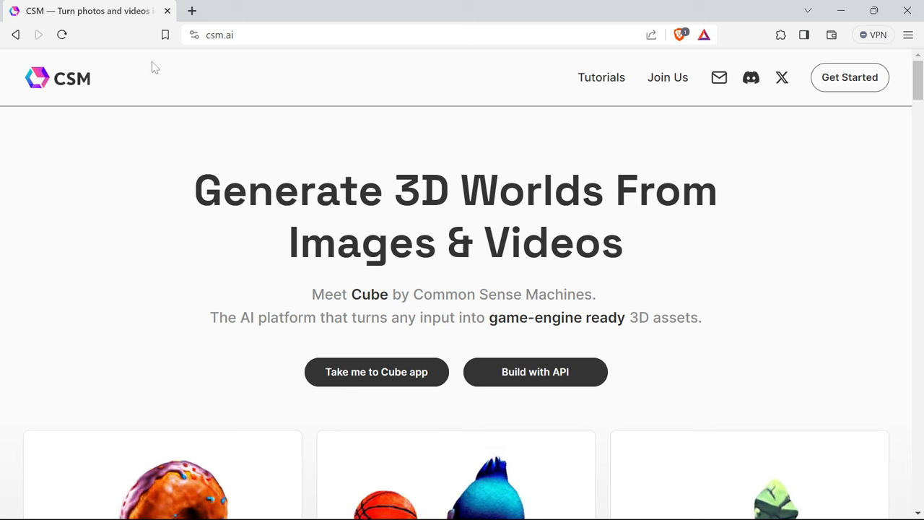
mouse_move(229, 61)
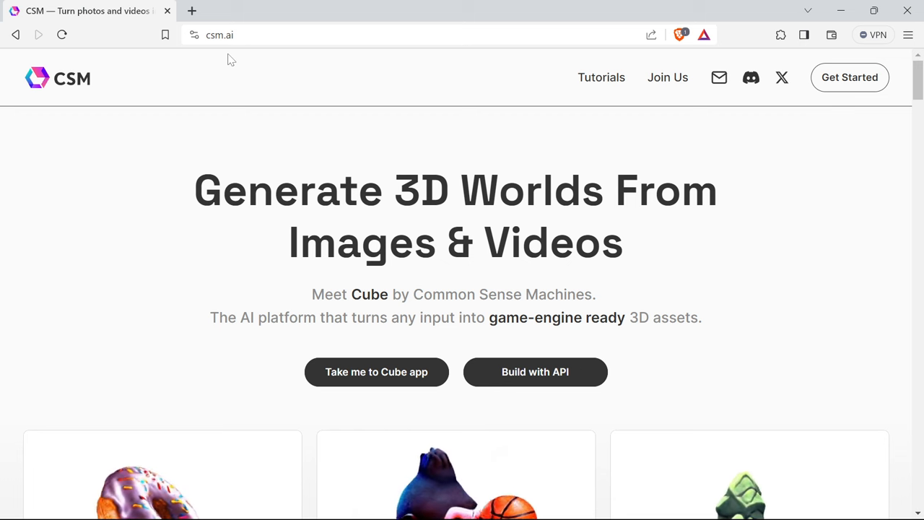
- Scroll the landing page, then enter the Cube app
scroll("down", 3)
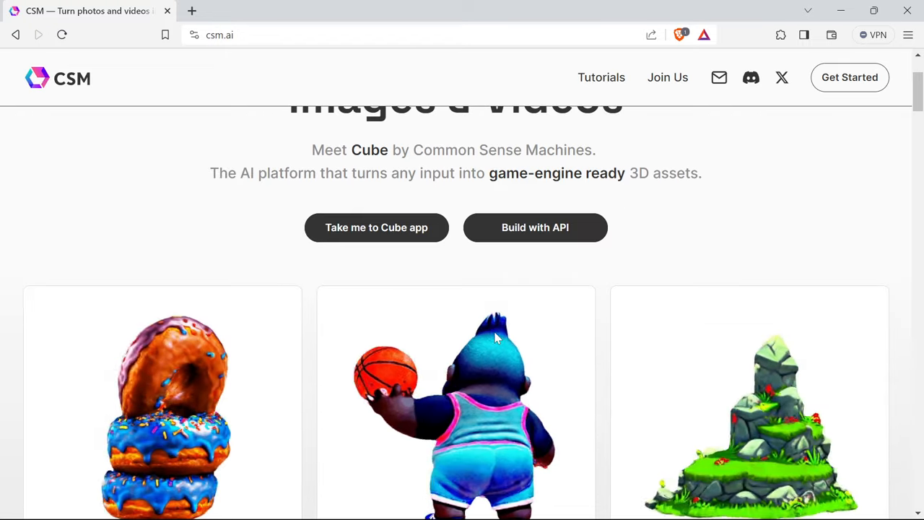
scroll("down", 3)
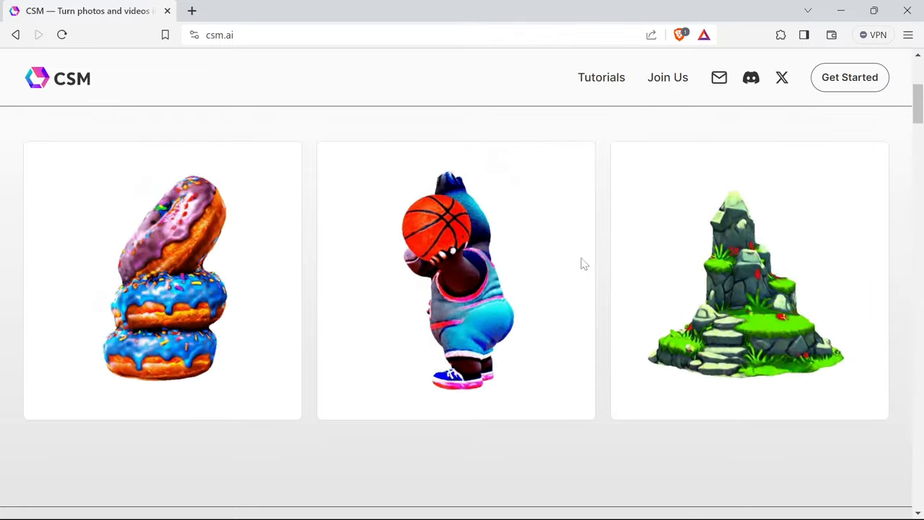
scroll("up", 3)
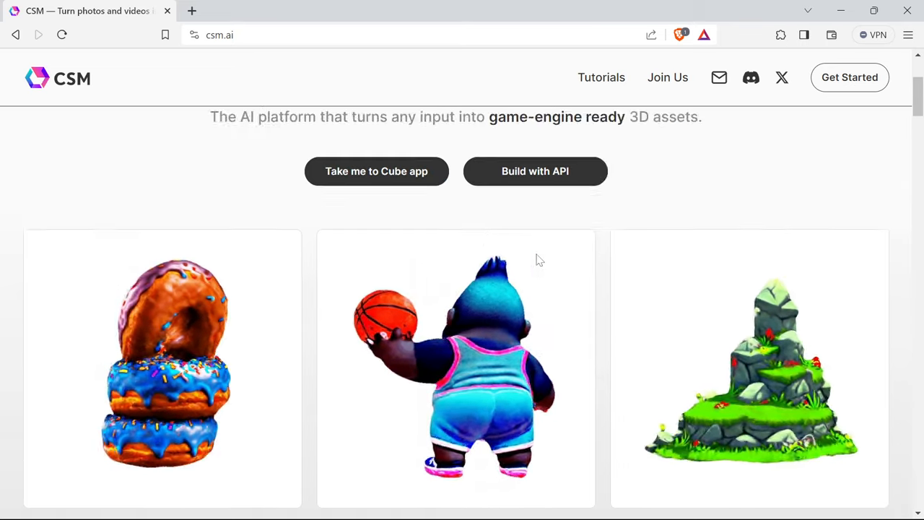
scroll("up", 3)
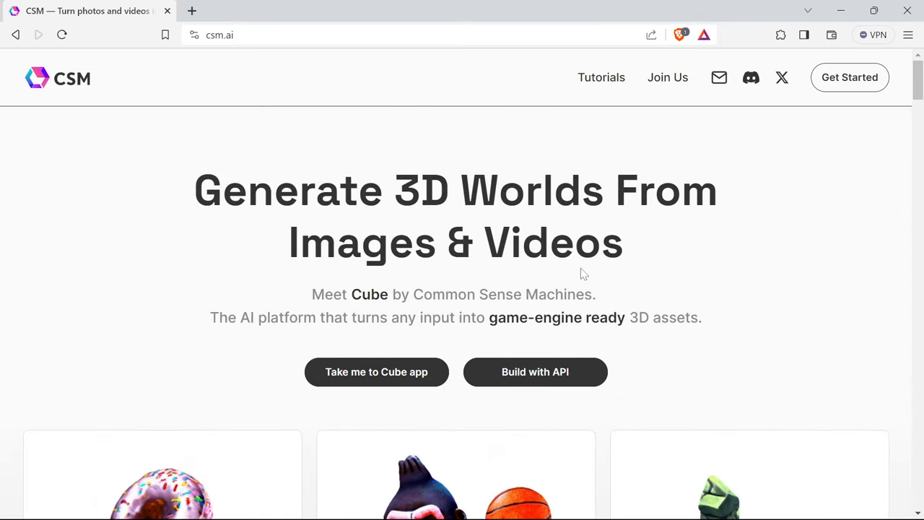
left_click(376, 371)
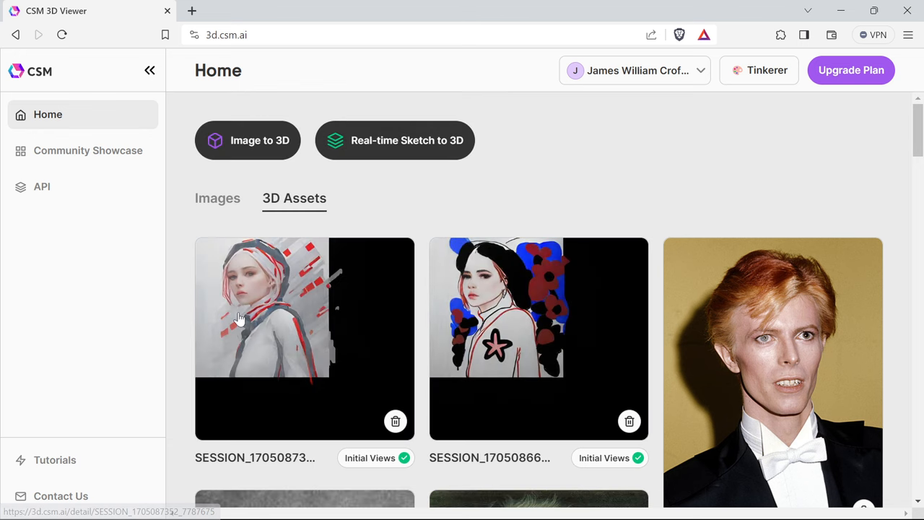
- Scroll through the 3D Assets gallery of past sessions and return to the top
scroll("down", 3)
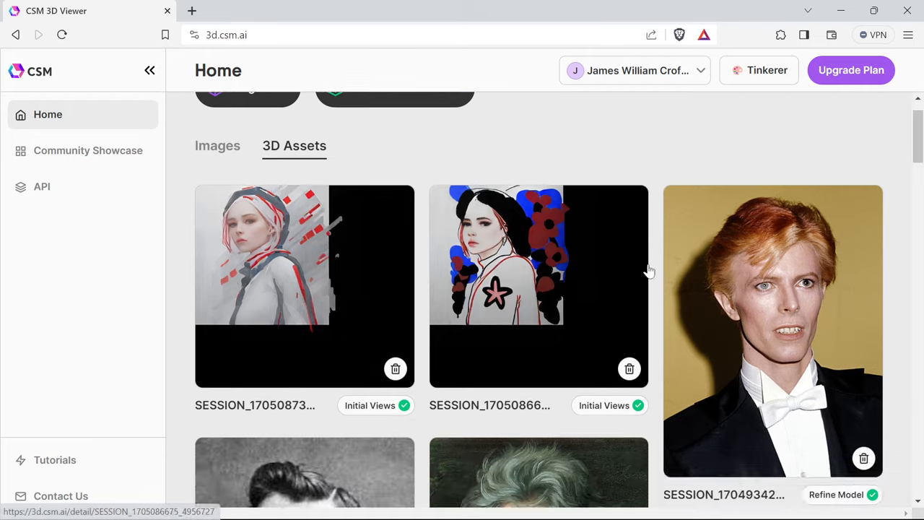
scroll("down", 3)
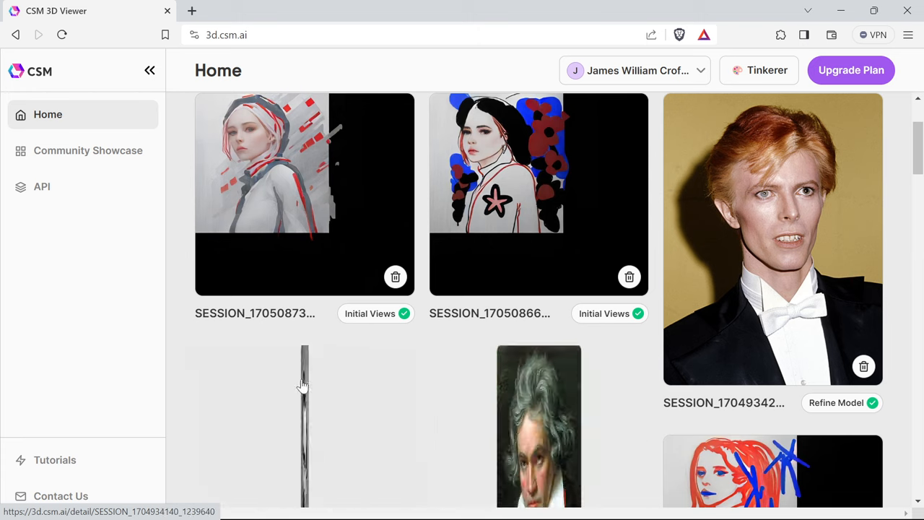
scroll("up", 3)
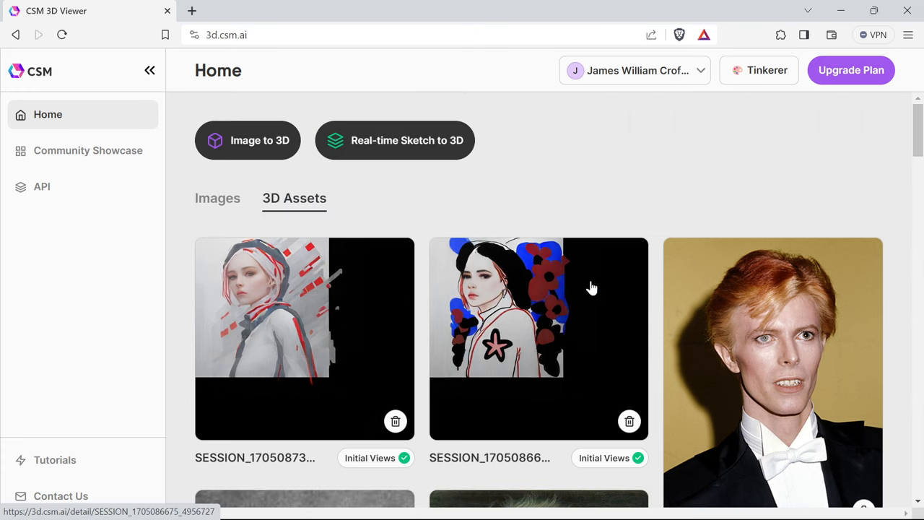
mouse_move(678, 237)
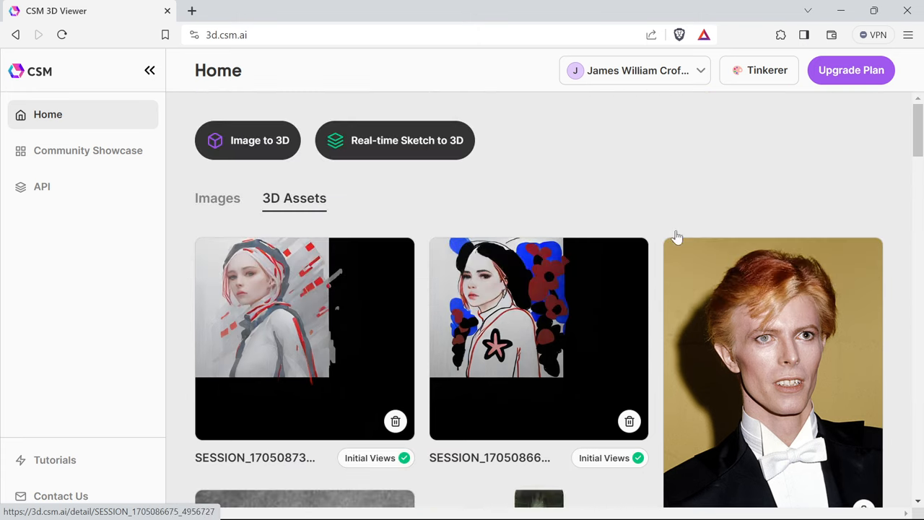
mouse_move(547, 190)
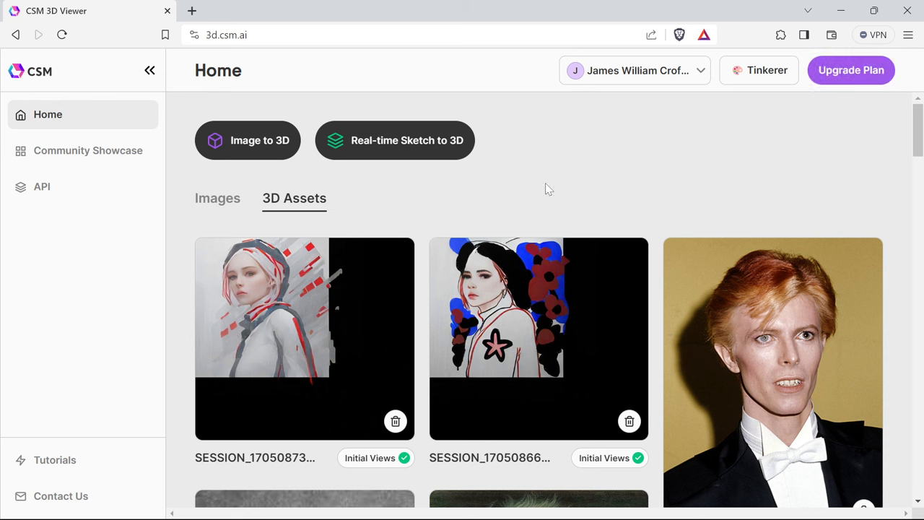
mouse_move(374, 200)
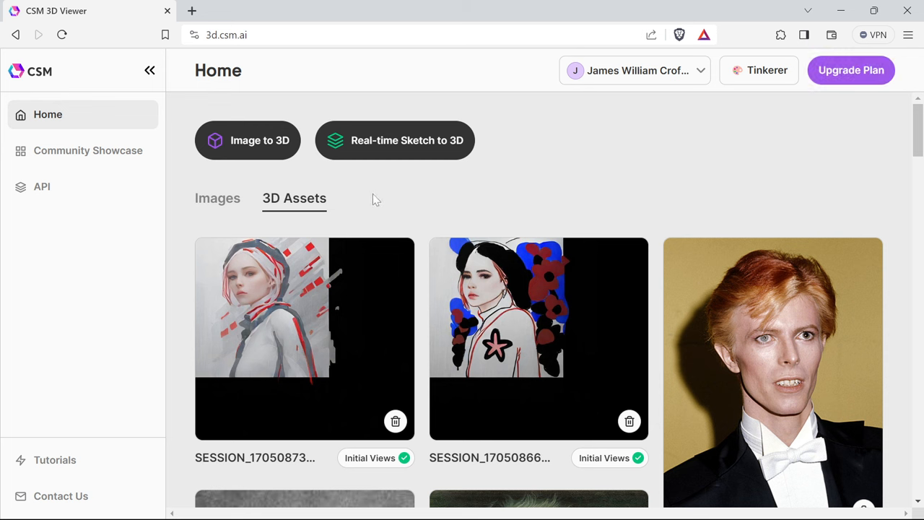
mouse_move(395, 140)
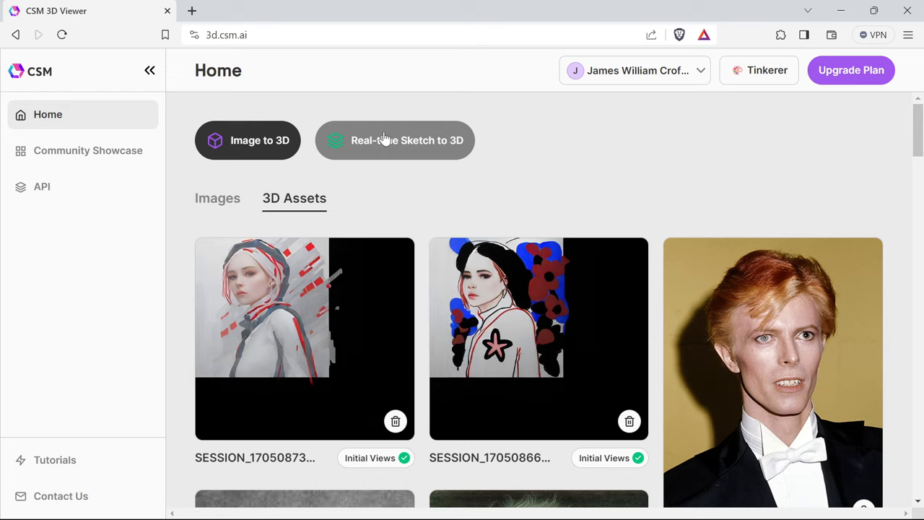
- Start a Real-time Sketch to 3D canvas with the woman line drawing imported
left_click(395, 140)
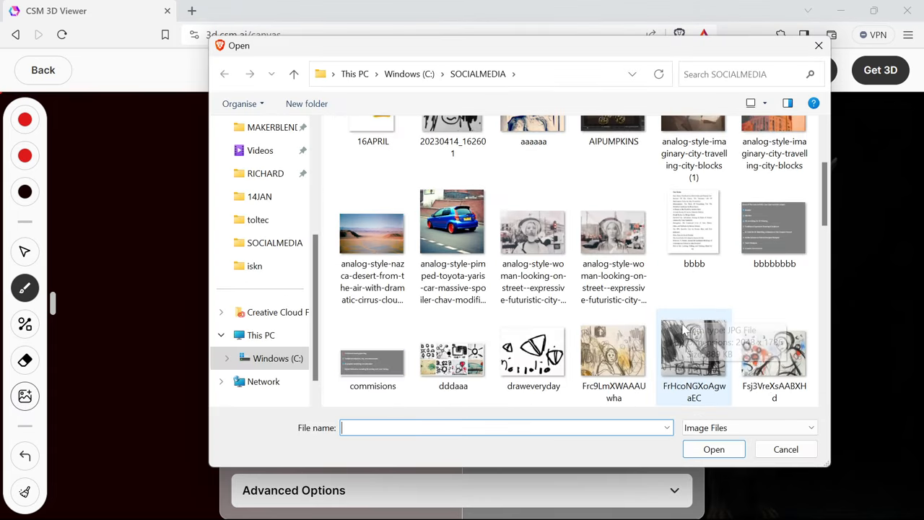
scroll("down", 3)
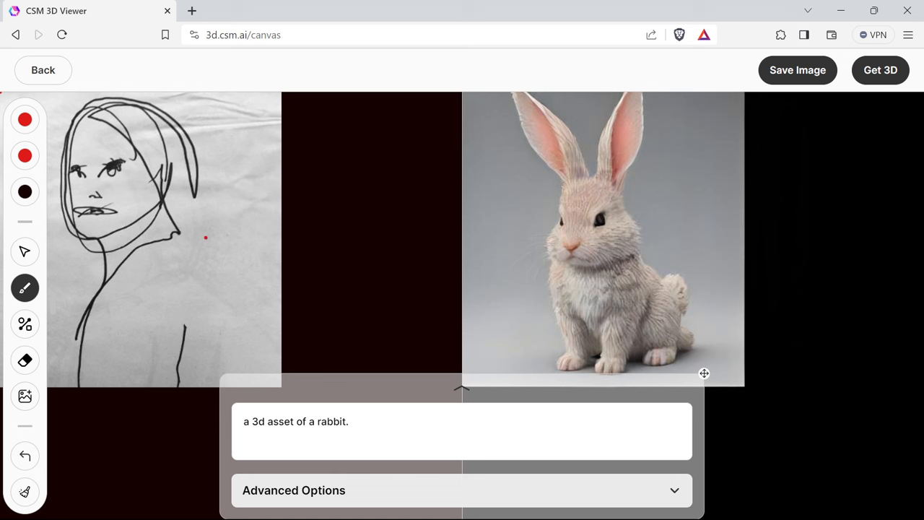
mouse_move(562, 187)
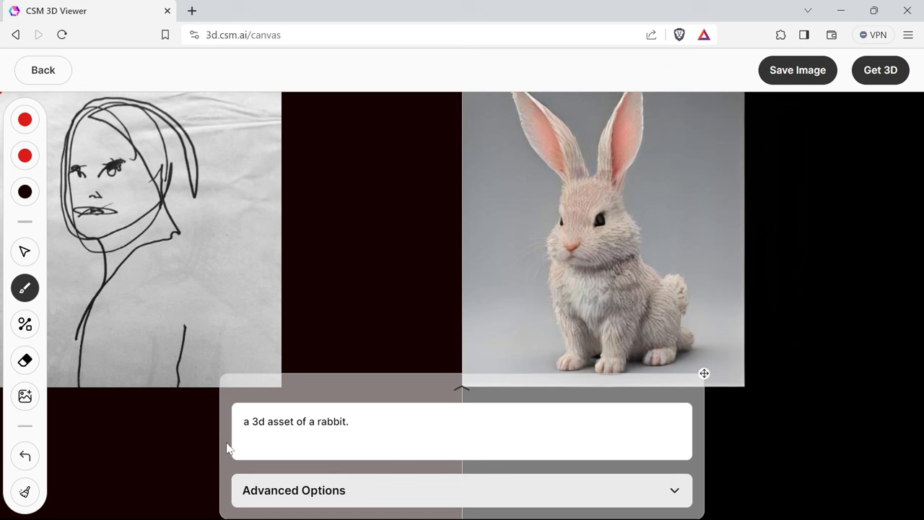
- Replace the rabbit prompt with a sketch of a woman looking over her left shoulder, urban futuristic environment
triple_click(296, 421)
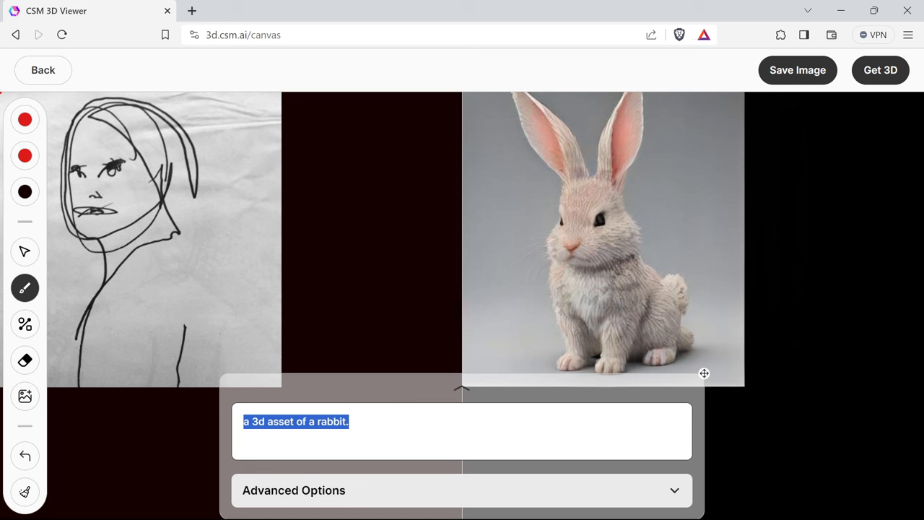
type("sketch o")
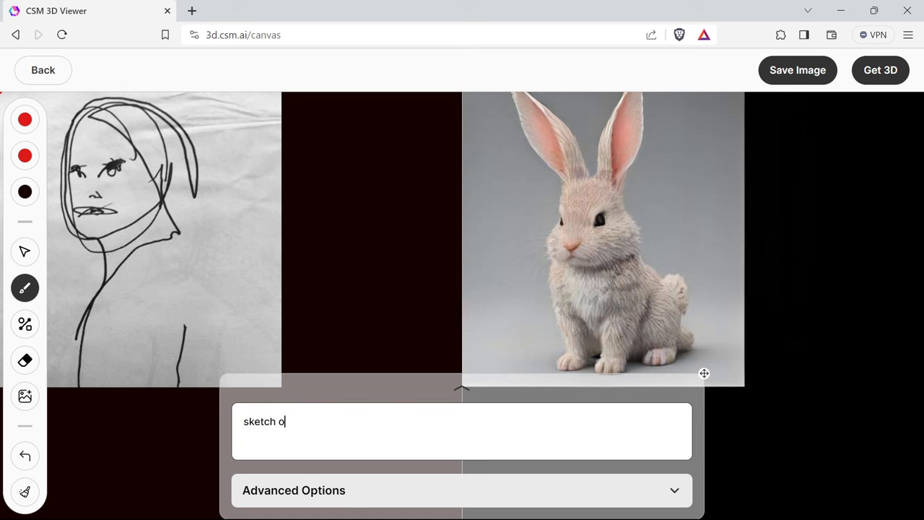
type("f a woman")
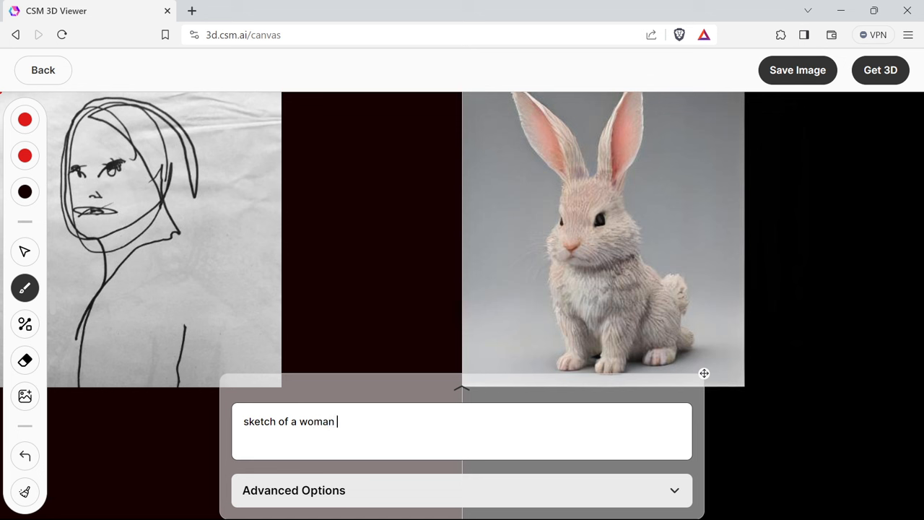
type("looking over")
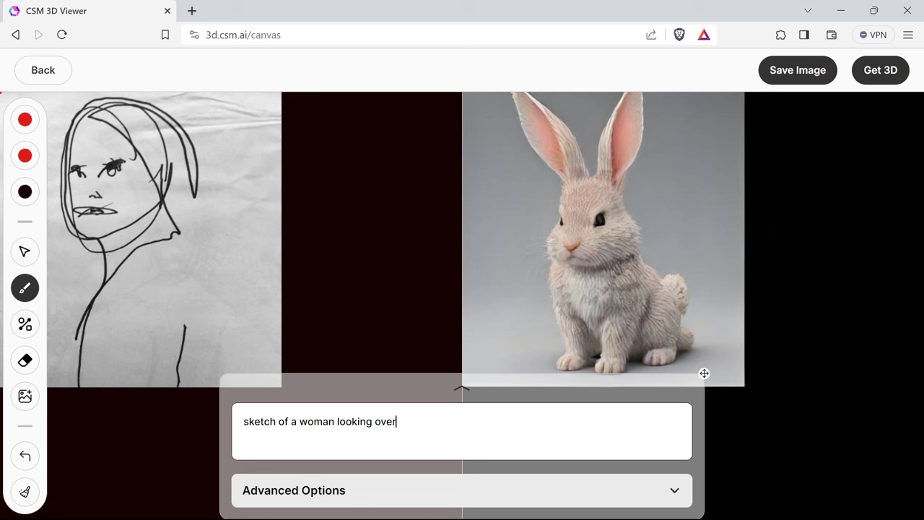
type("her left h")
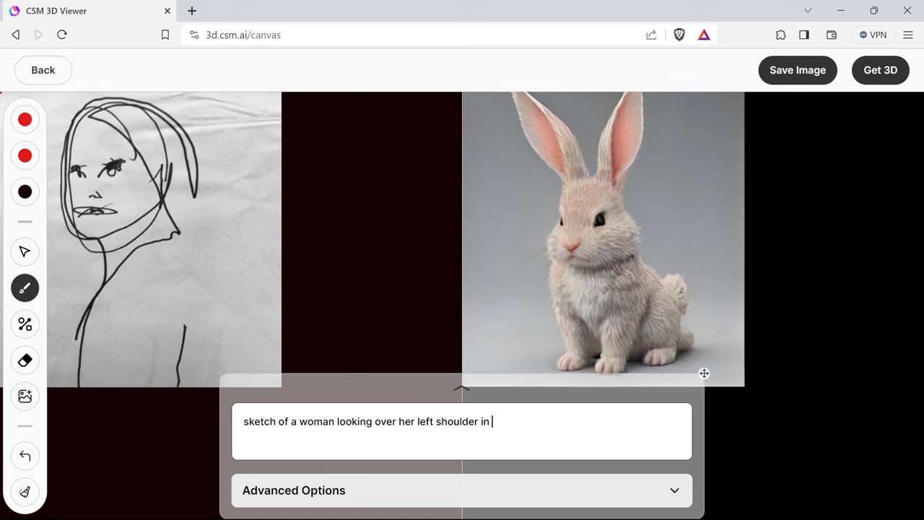
type("an urba")
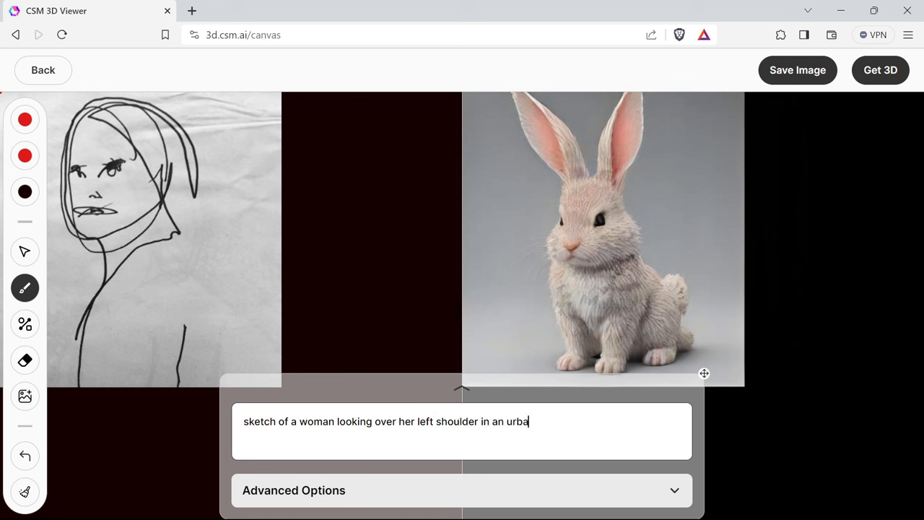
type("n futuristic envi")
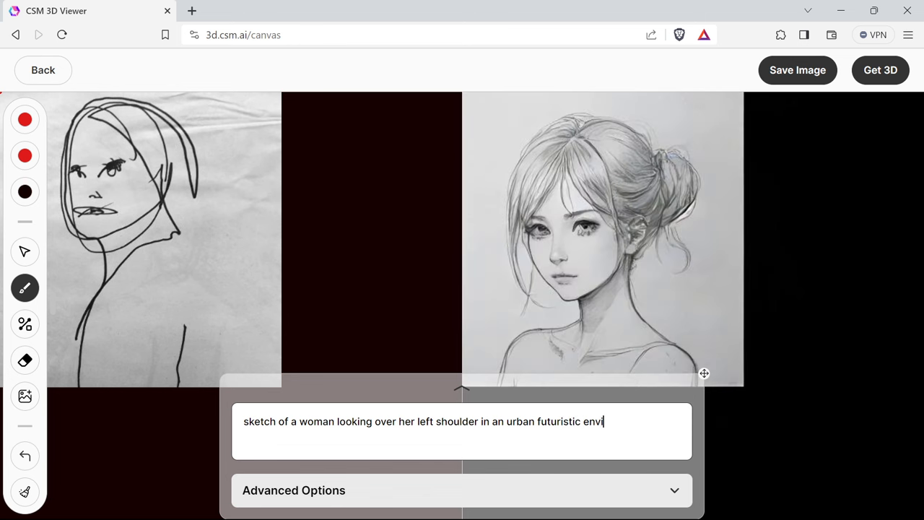
type("ronment")
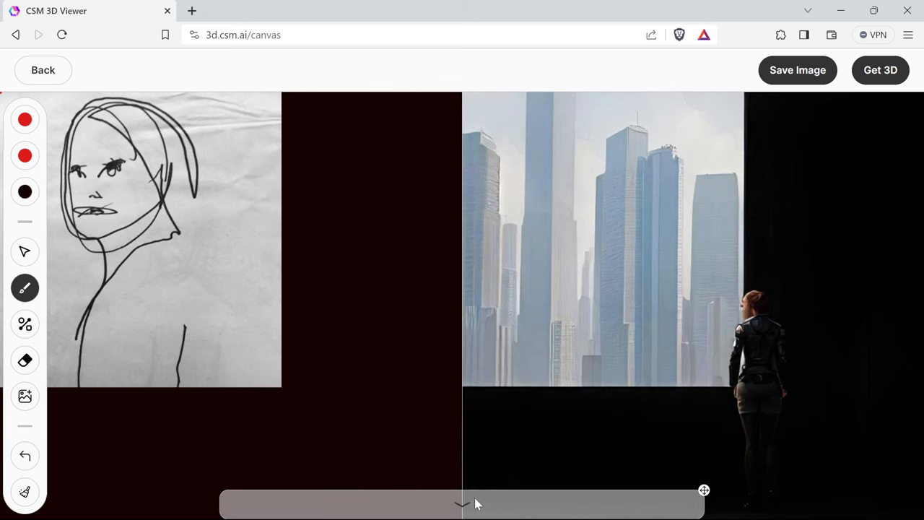
- Drag the Strength slider down to about 0.33 in the generation settings
left_click(462, 503)
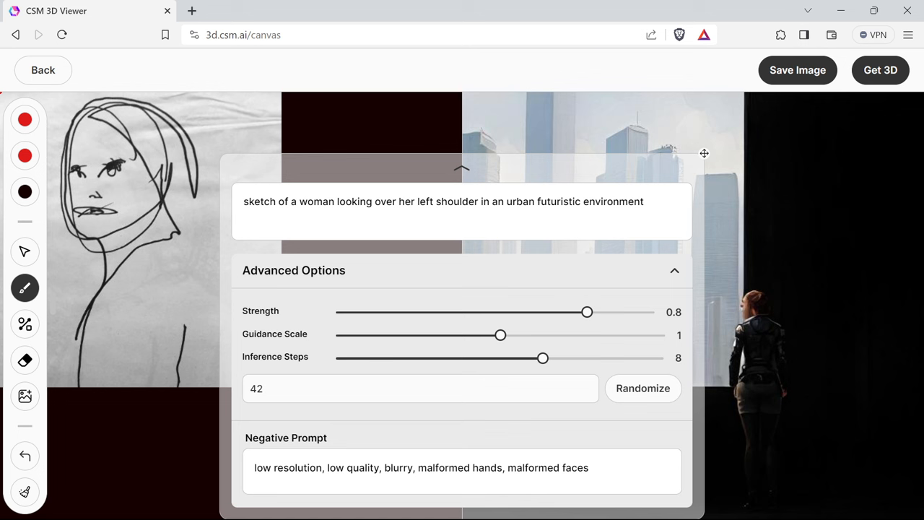
left_click_drag(587, 311, 462, 311)
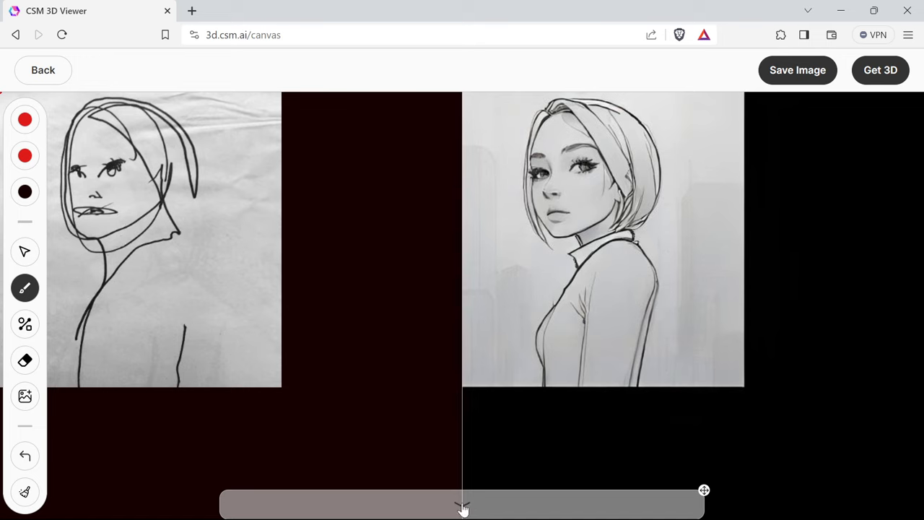
left_click(462, 503)
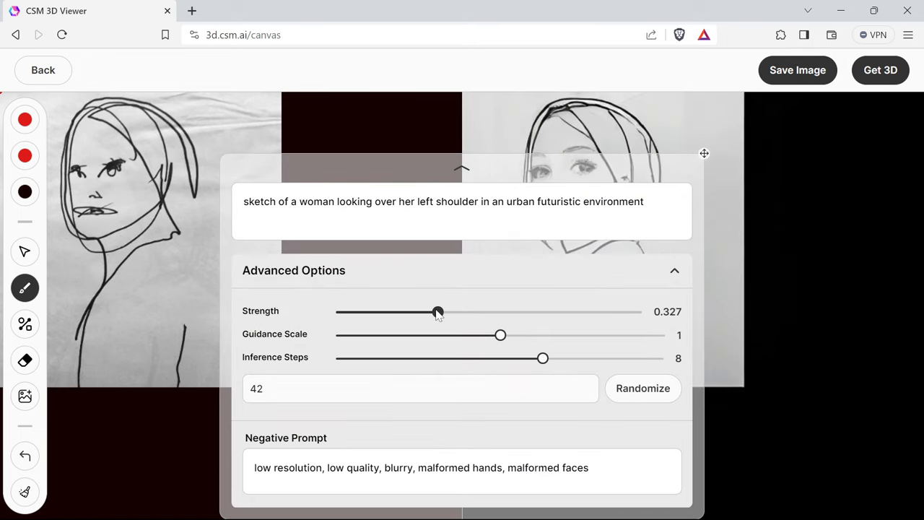
mouse_move(461, 172)
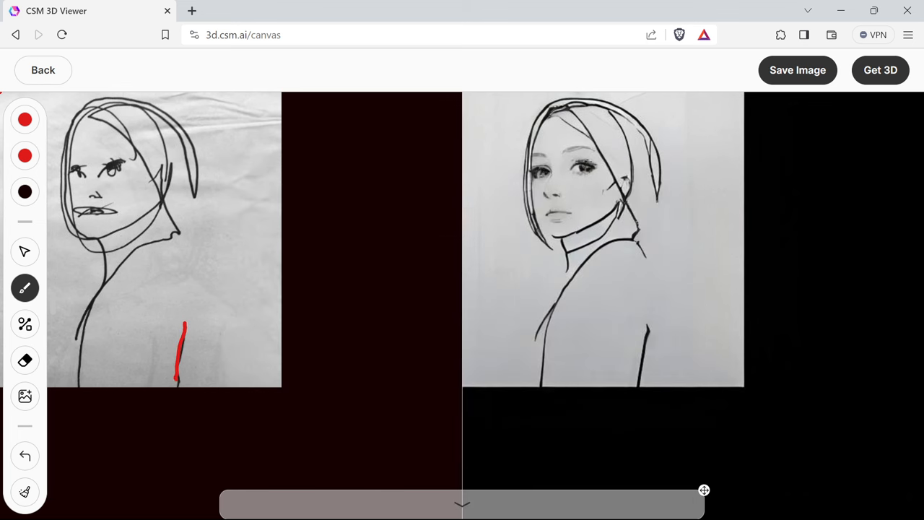
- Trace the body outline, neck, hair and jacket in red, then draw a red star on the jacket
left_click_drag(121, 280, 69, 383)
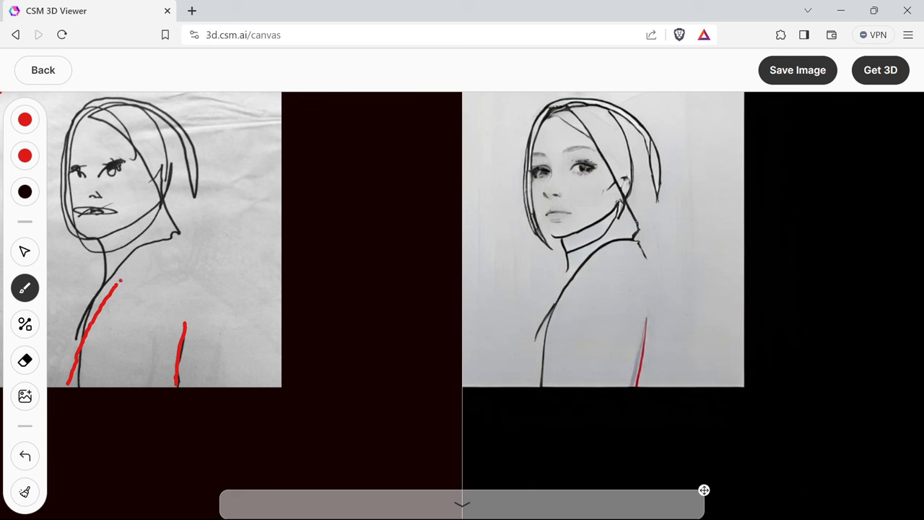
left_click_drag(119, 286, 162, 246)
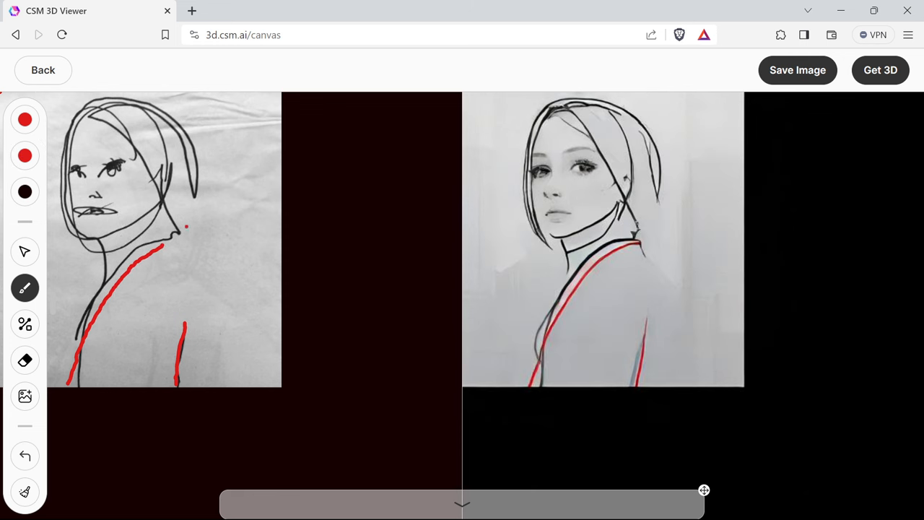
left_click_drag(181, 228, 235, 383)
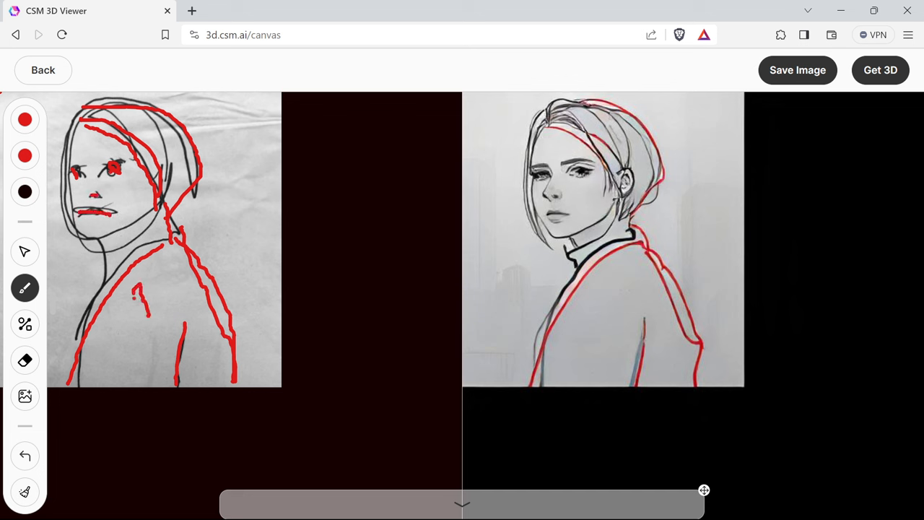
left_click_drag(144, 296, 108, 340)
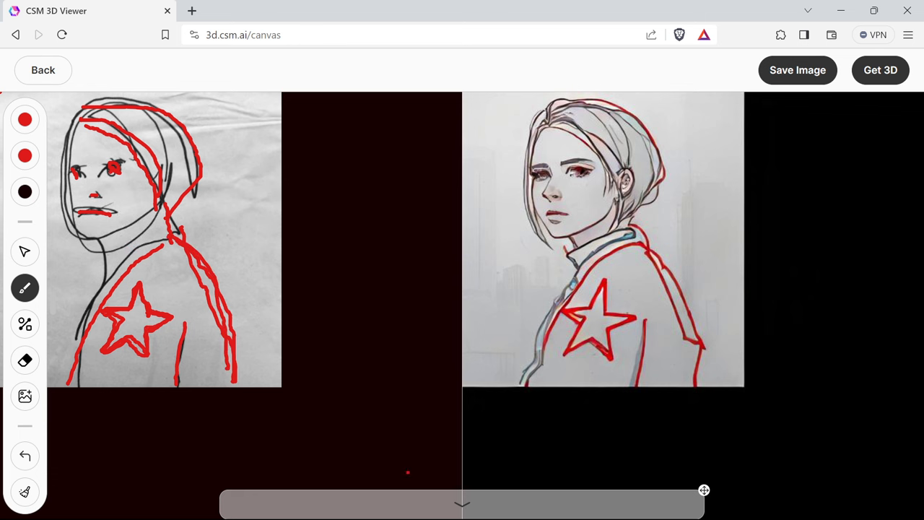
- Append 'with flowers drifting in the background' to the prompt and raise the Strength slider
left_click(462, 503)
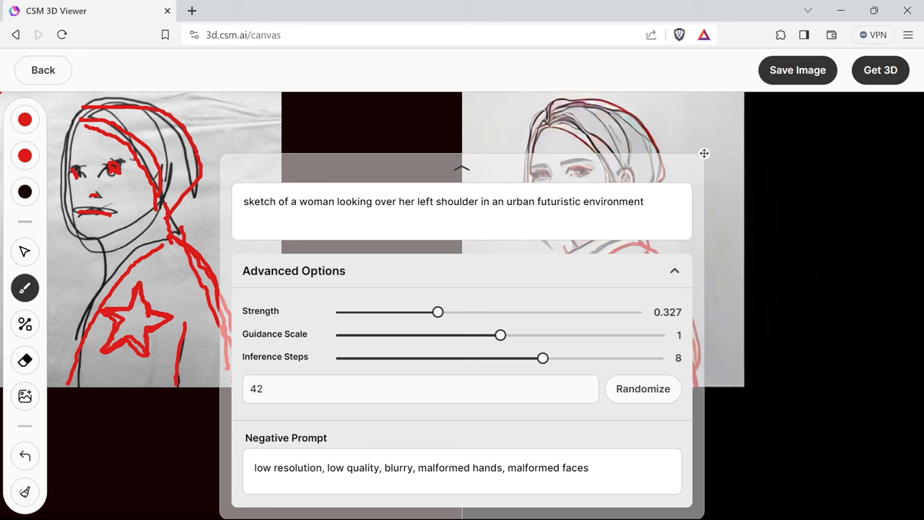
left_click(442, 201)
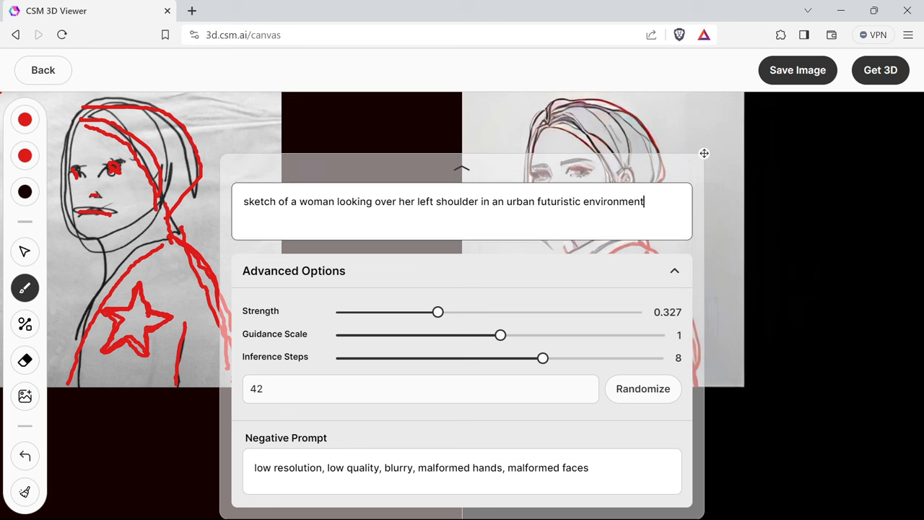
type("wi")
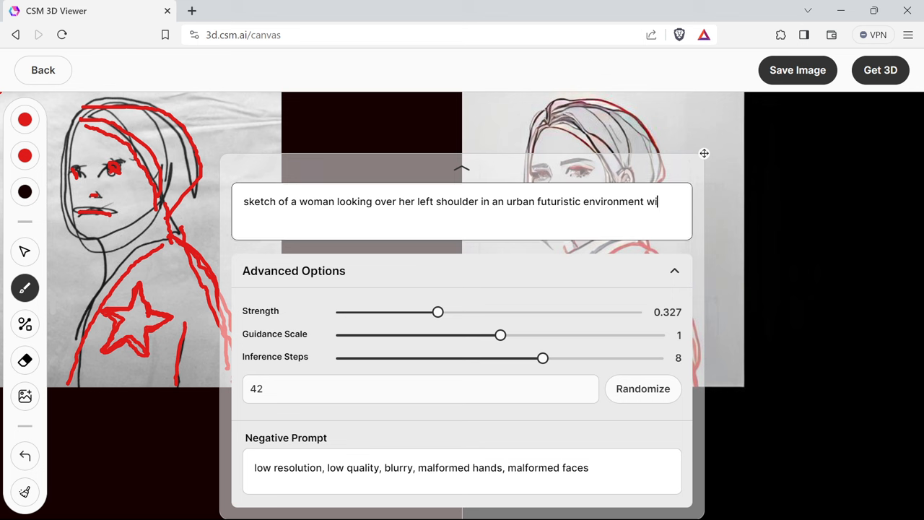
type("h flower")
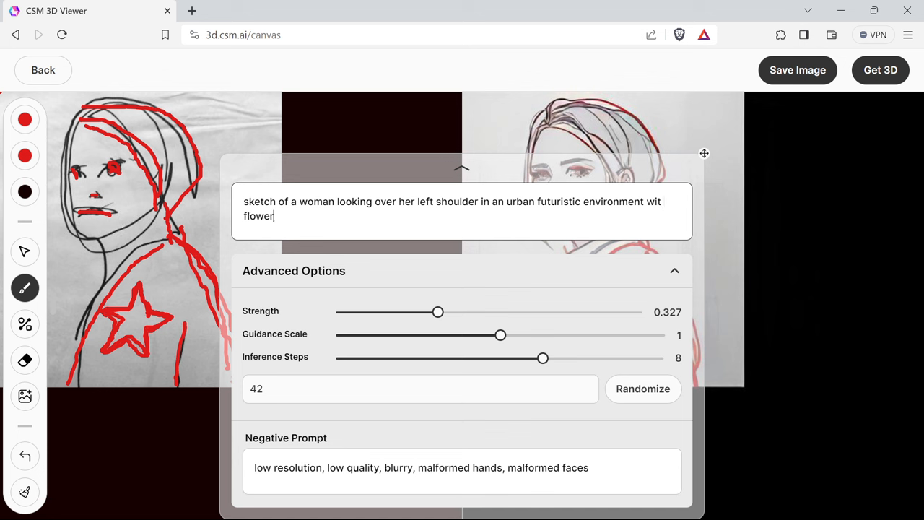
type("s dr")
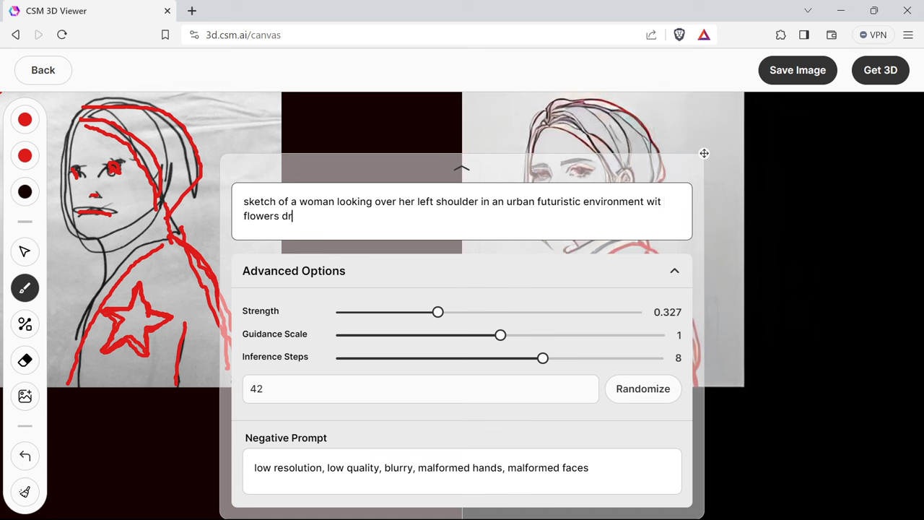
type("ifting in the")
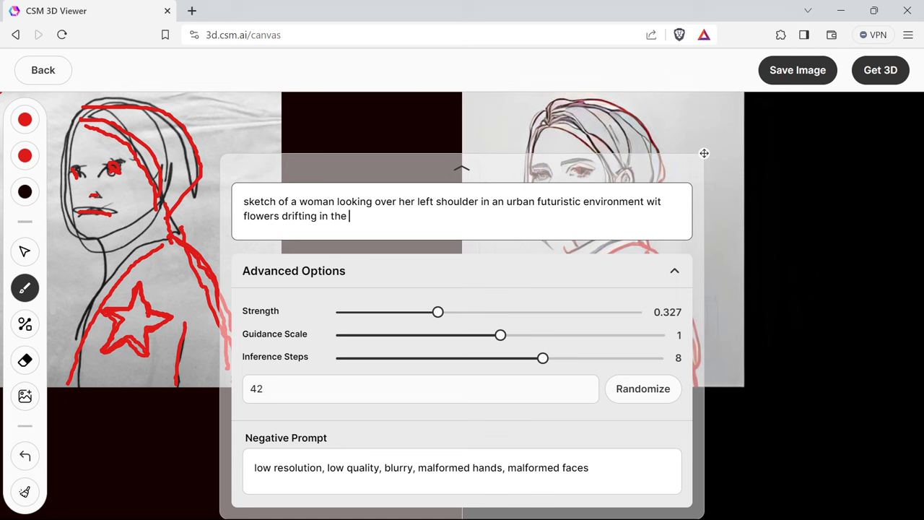
type("bakcground")
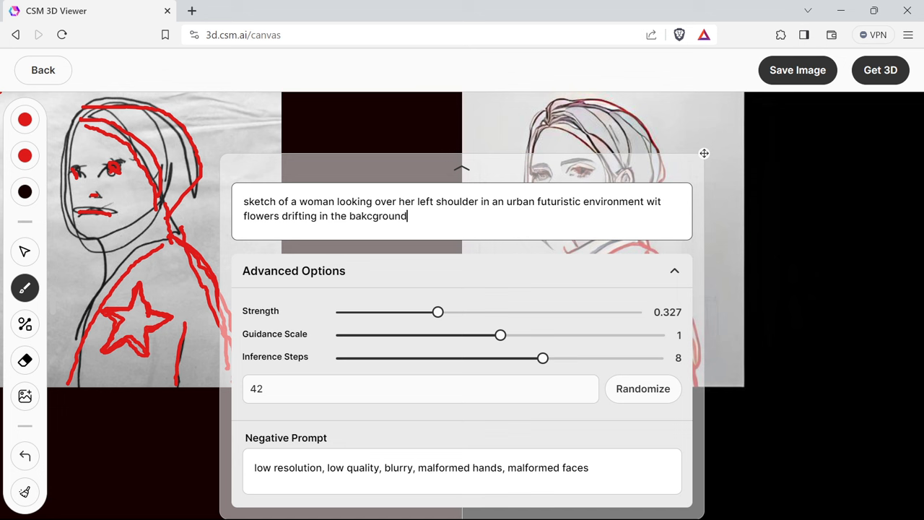
key("Backspace")
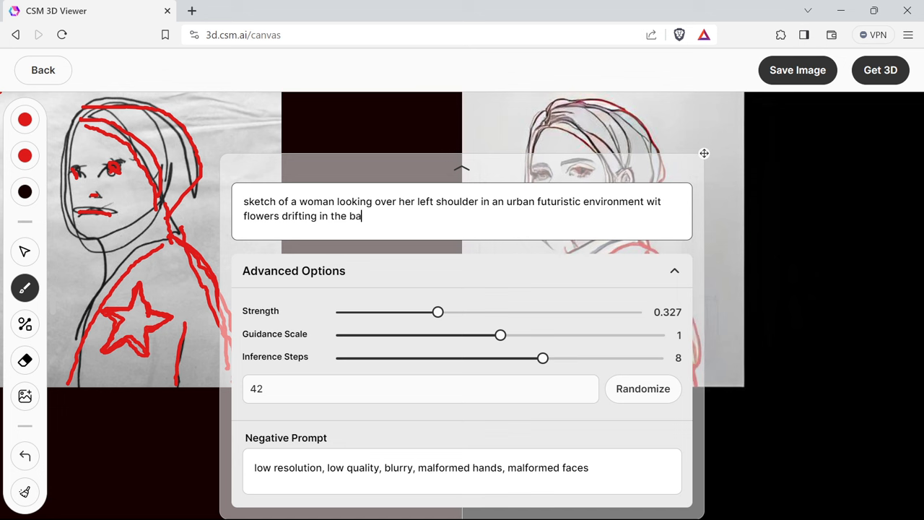
type("ckground")
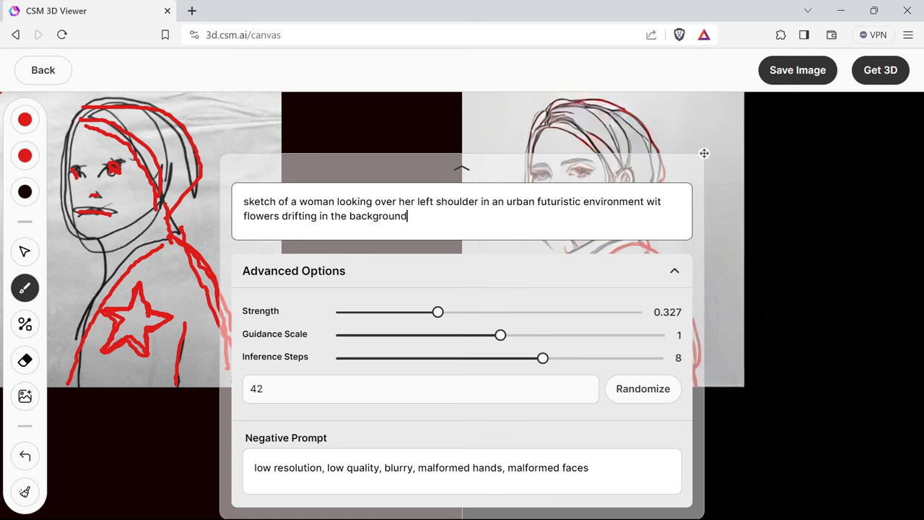
mouse_move(387, 323)
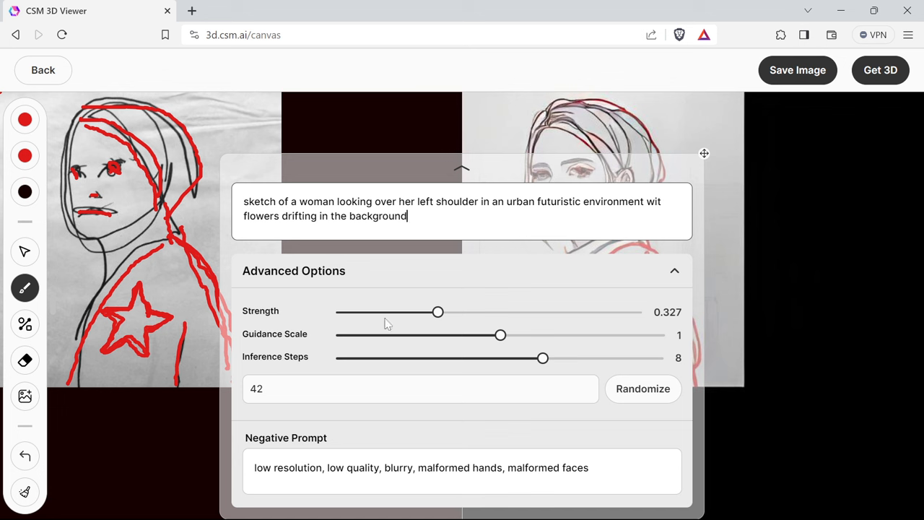
left_click_drag(438, 311, 478, 311)
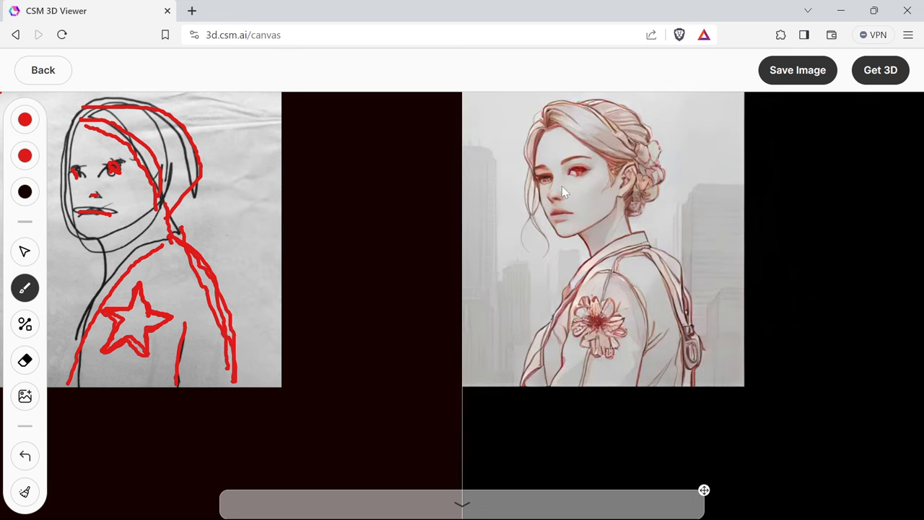
mouse_move(575, 197)
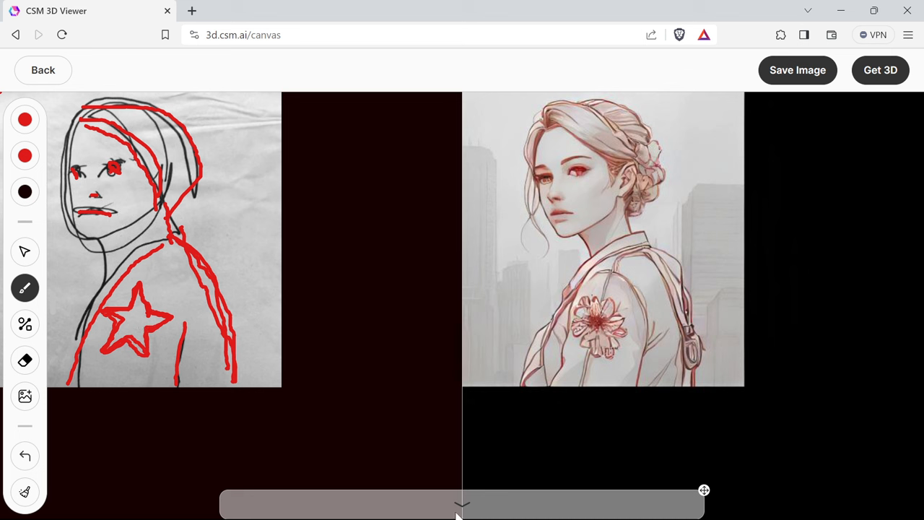
mouse_move(520, 173)
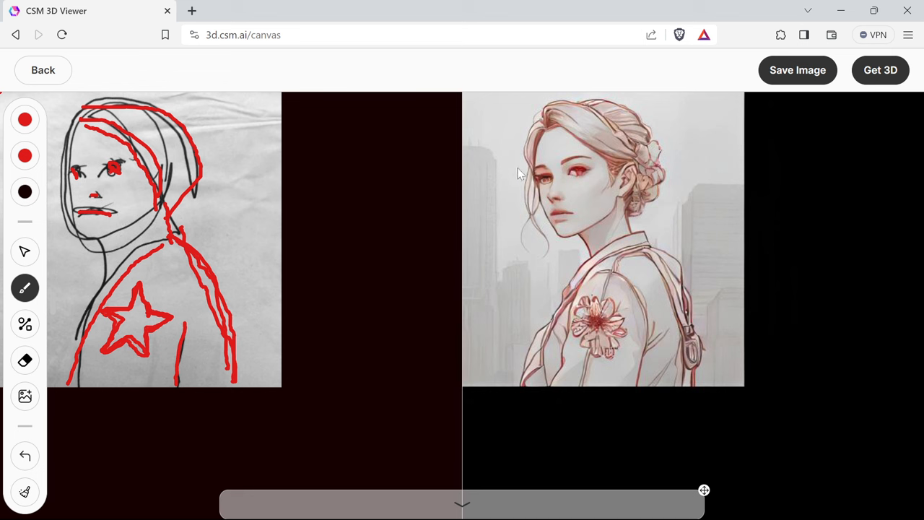
mouse_move(559, 141)
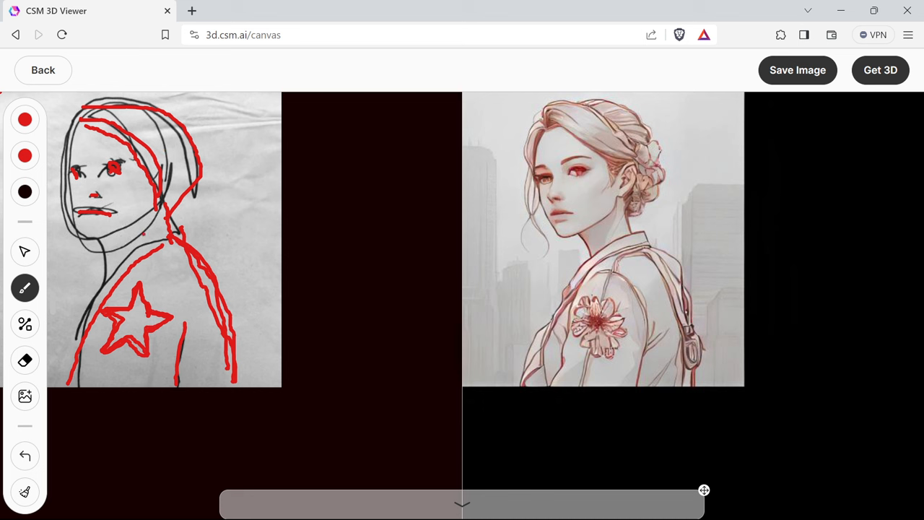
mouse_move(650, 179)
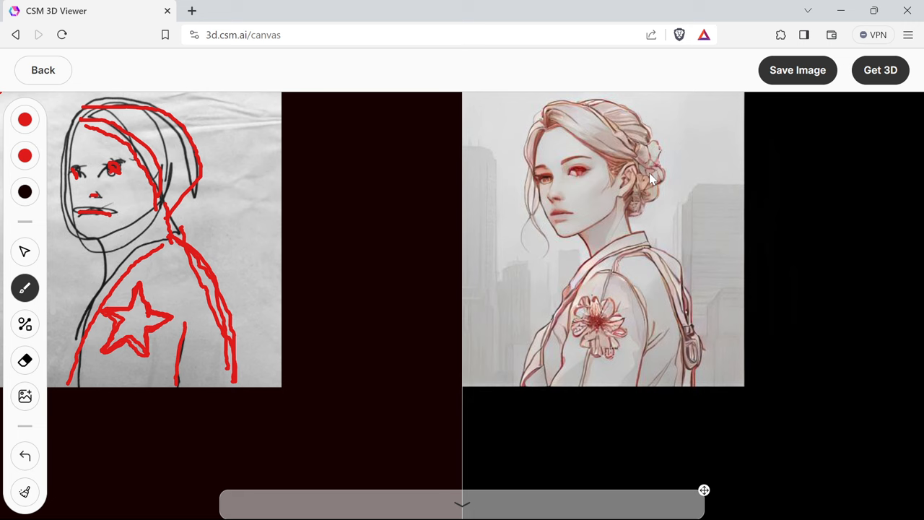
- Lower the sketch Strength in several passes to about 0.30
left_click(462, 503)
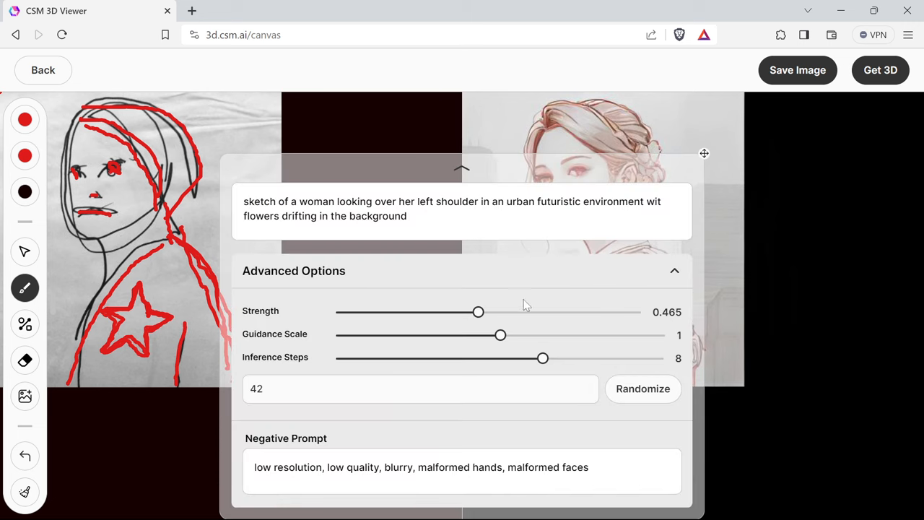
left_click_drag(478, 312, 442, 311)
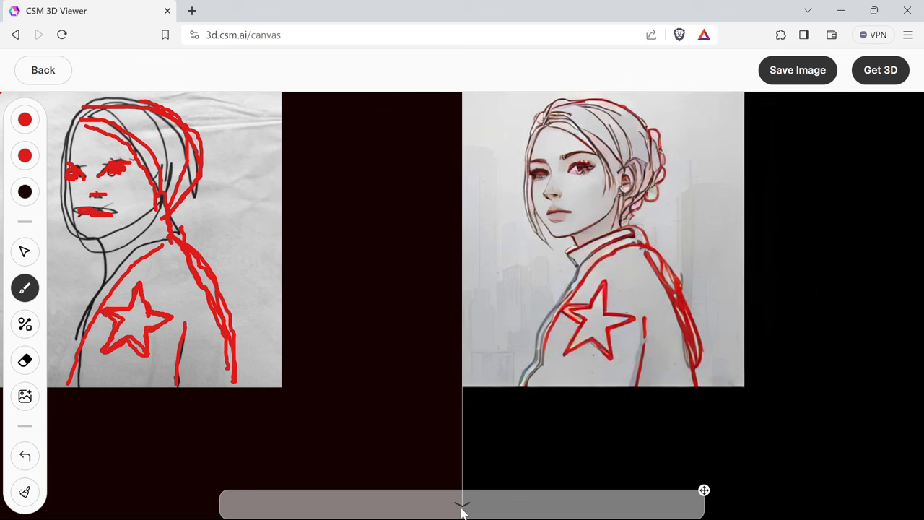
left_click(463, 504)
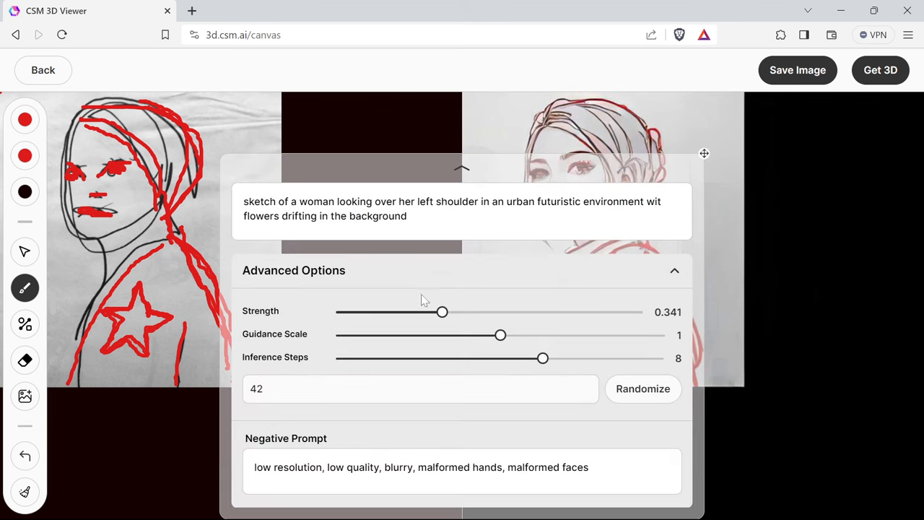
left_click_drag(442, 311, 431, 312)
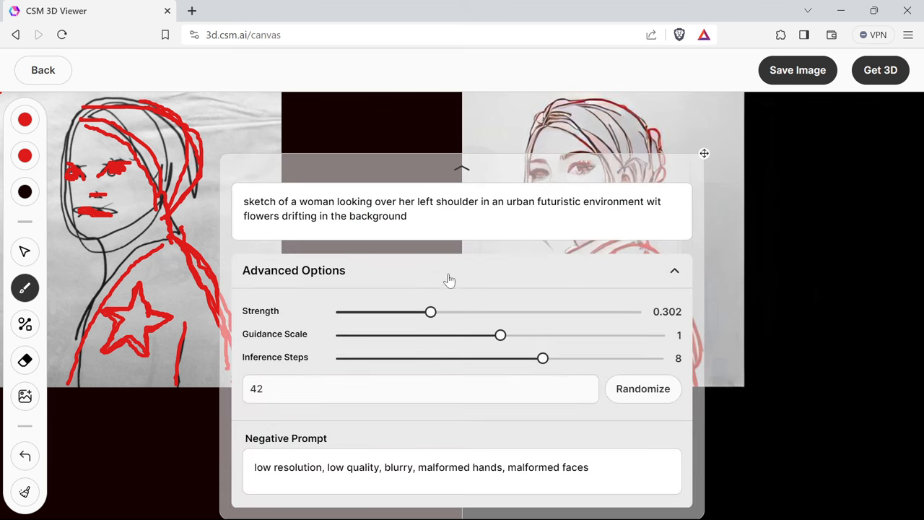
mouse_move(450, 281)
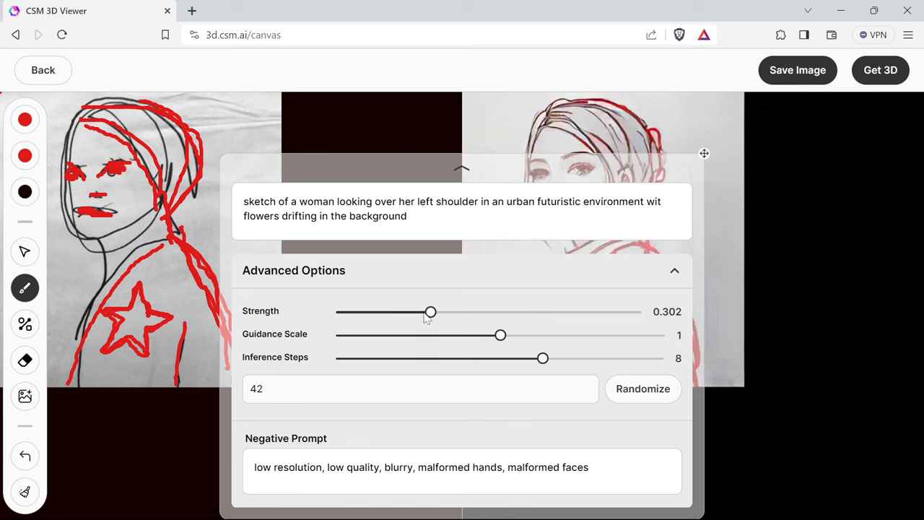
left_click_drag(431, 312, 415, 312)
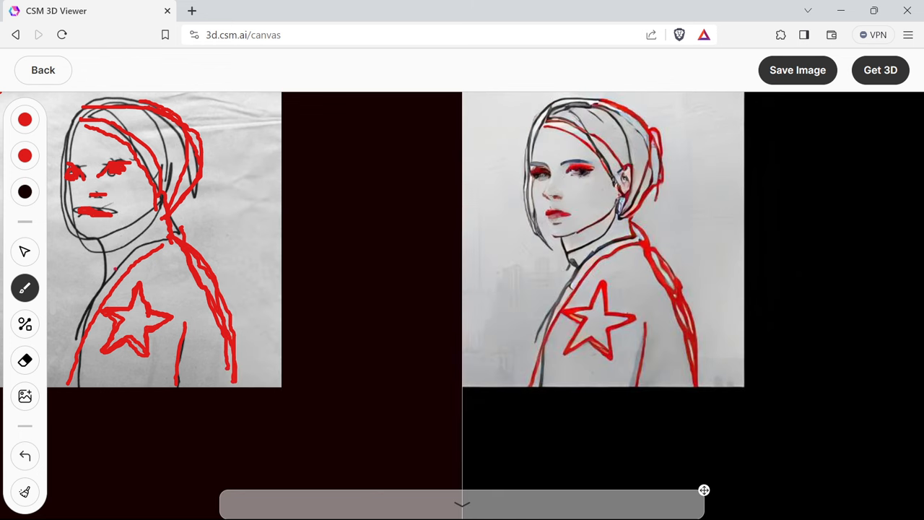
- Pick a new drawing colour for painting flowers around the woman
left_click(24, 288)
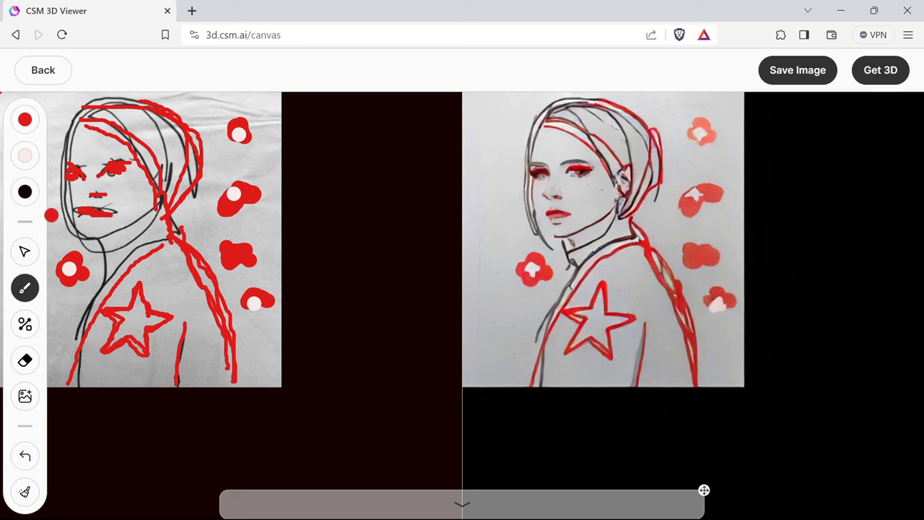
mouse_move(24, 288)
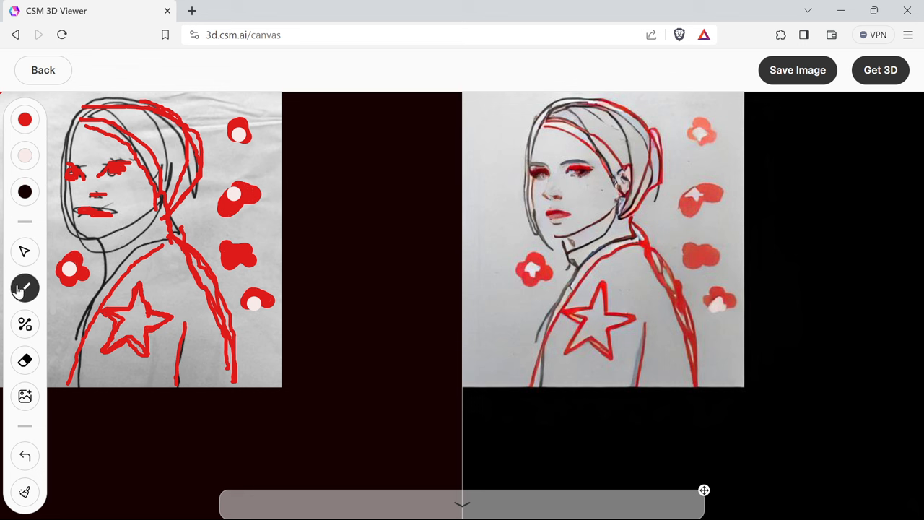
- Switch to freehand drawing and choose blue as the paint colour
left_click(24, 192)
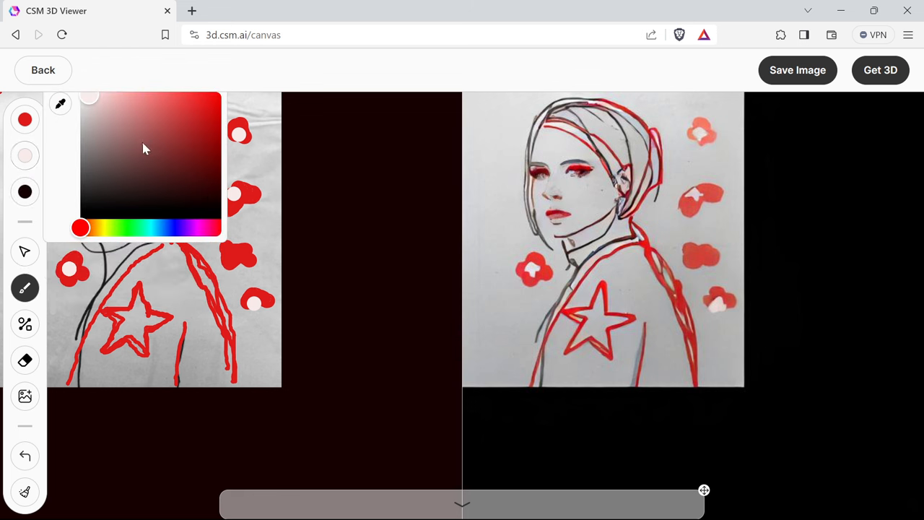
mouse_move(179, 183)
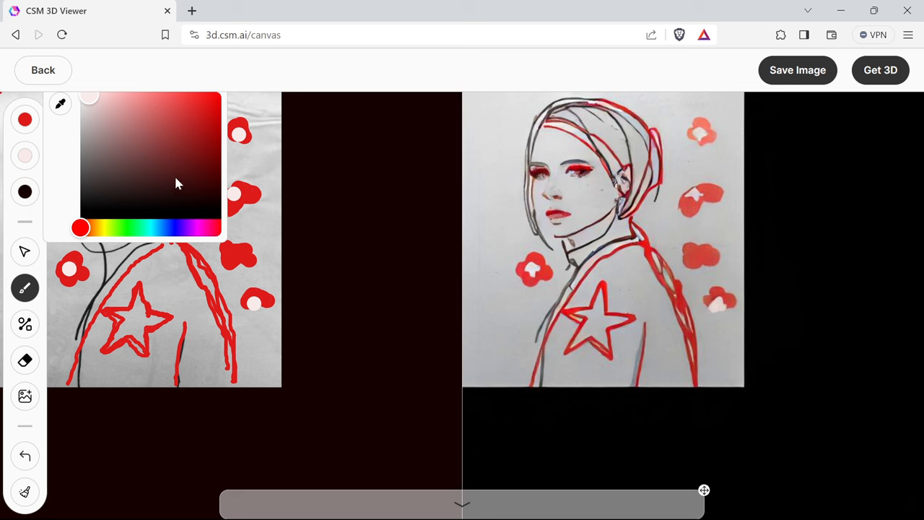
mouse_move(167, 212)
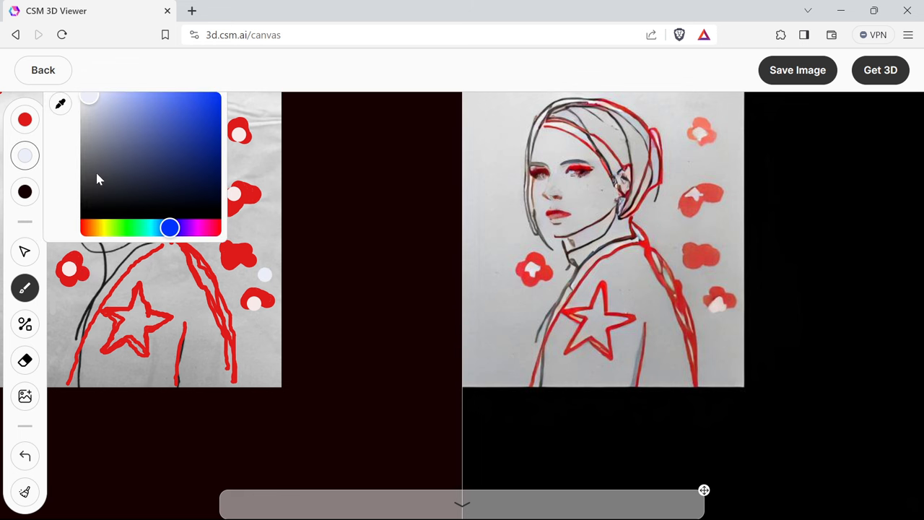
left_click(184, 139)
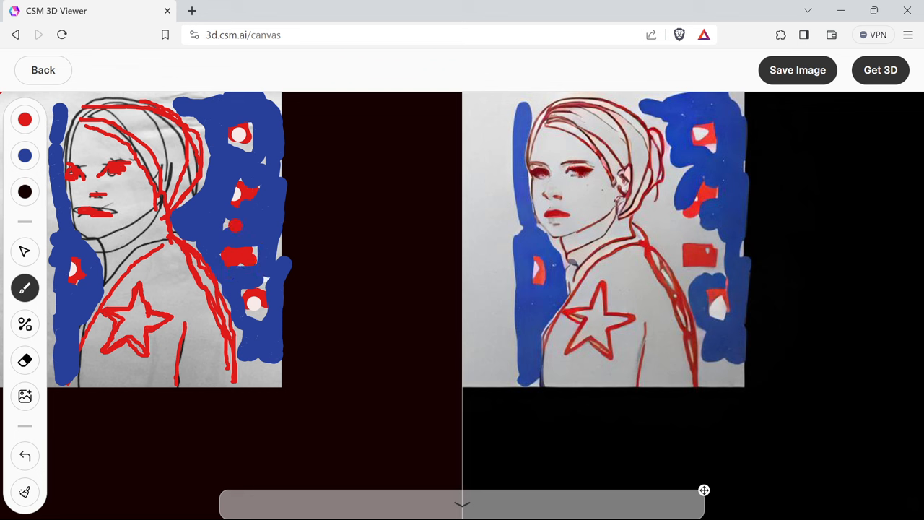
- Dab small red marks among the blue background strokes
left_click(272, 363)
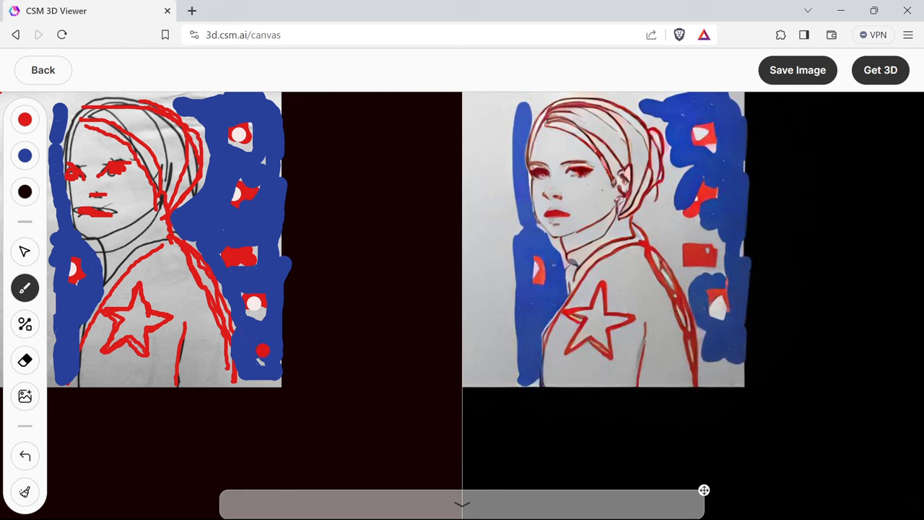
mouse_move(676, 256)
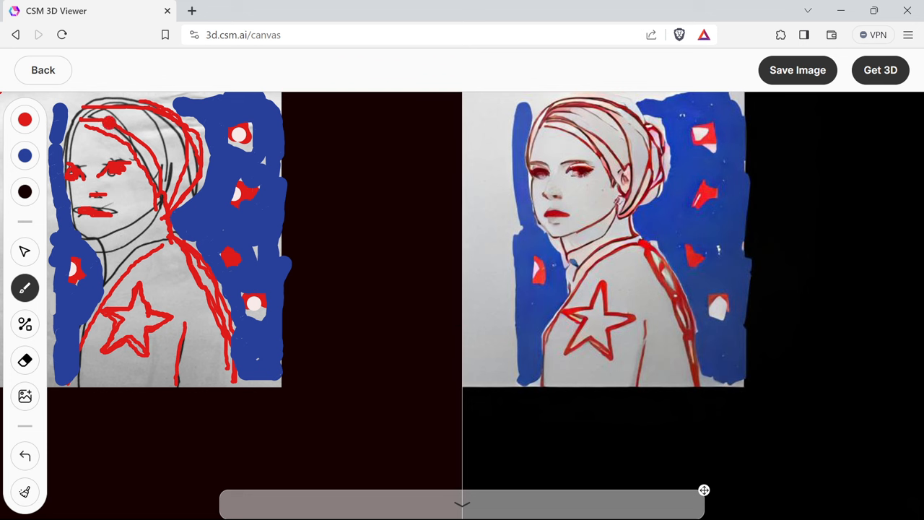
mouse_move(4, 285)
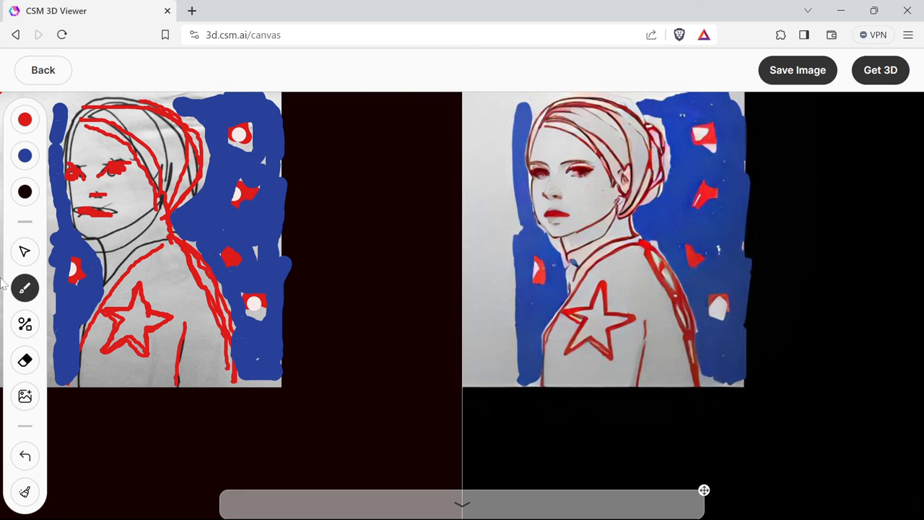
left_click(399, 125)
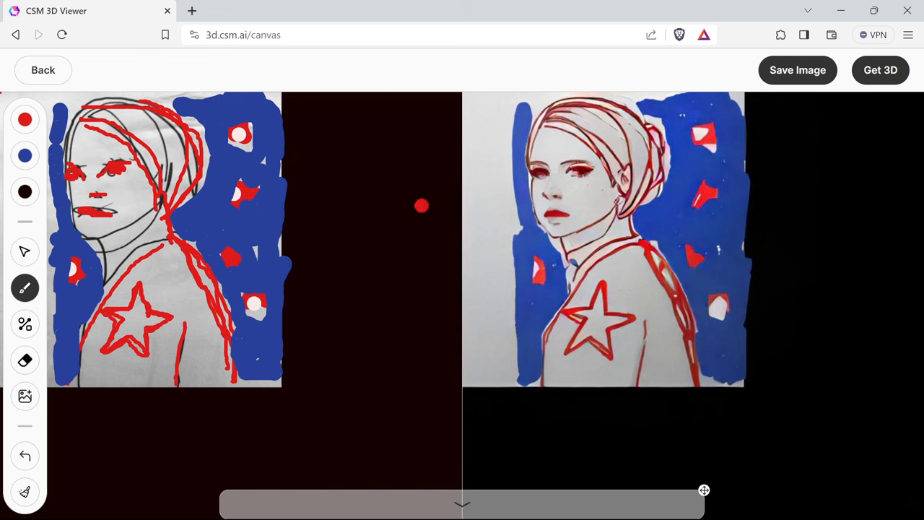
mouse_move(726, 151)
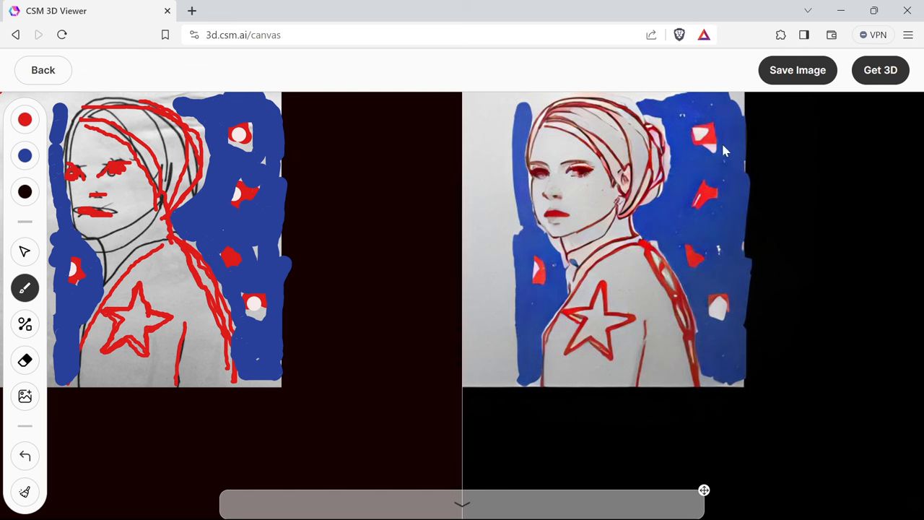
mouse_move(699, 152)
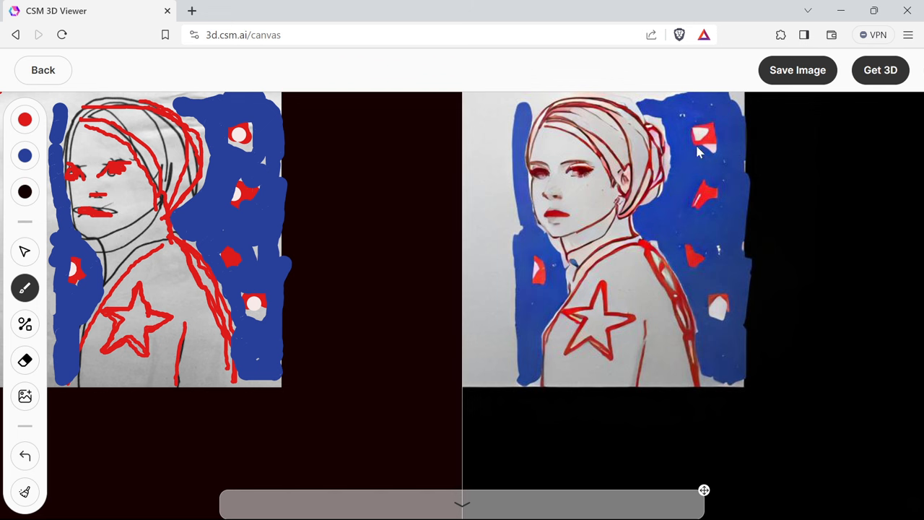
- Send the woman sketch to 3D, check its four initial views, and return to the gallery
left_click(880, 70)
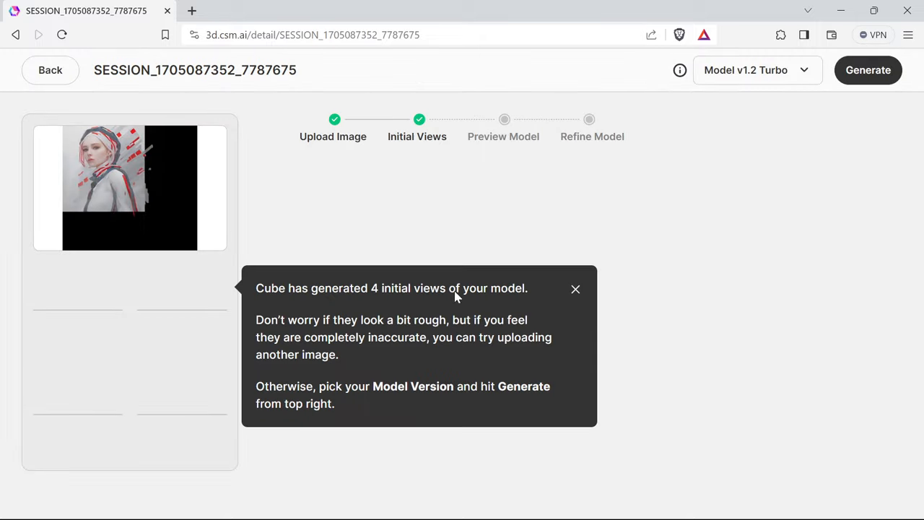
left_click(576, 289)
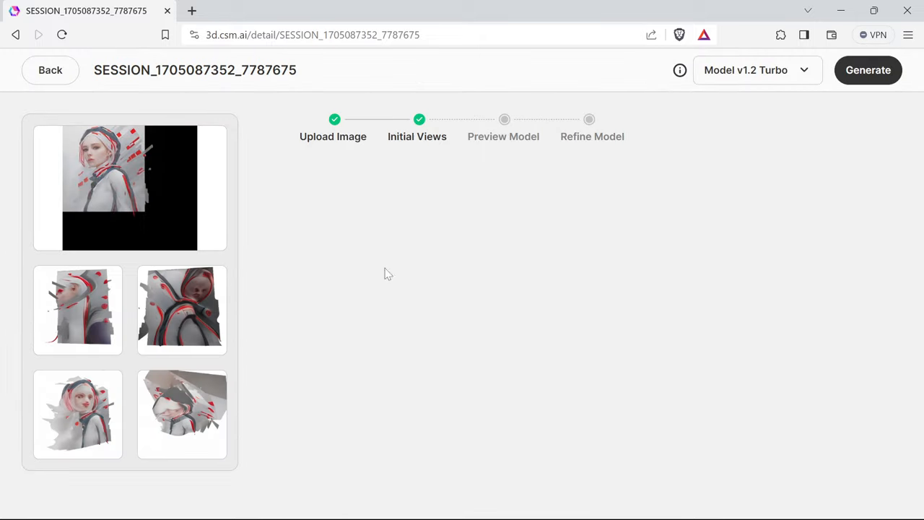
mouse_move(562, 243)
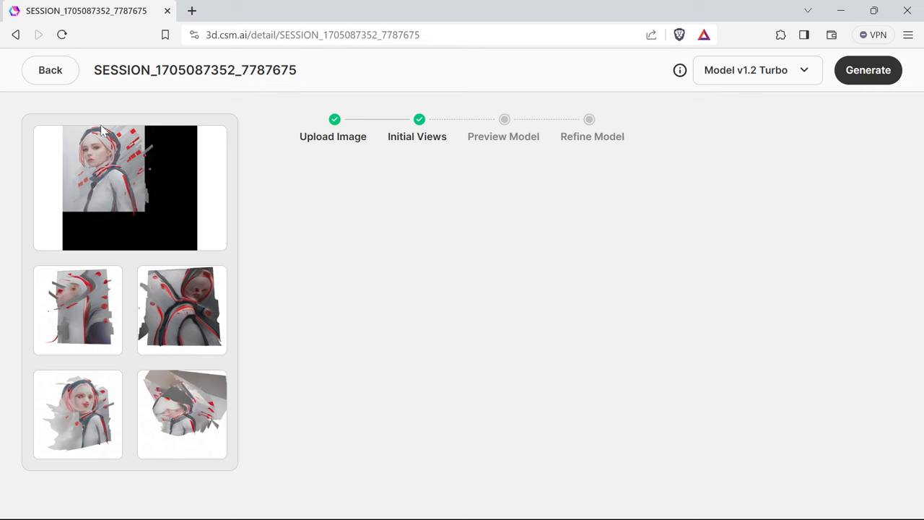
left_click(50, 70)
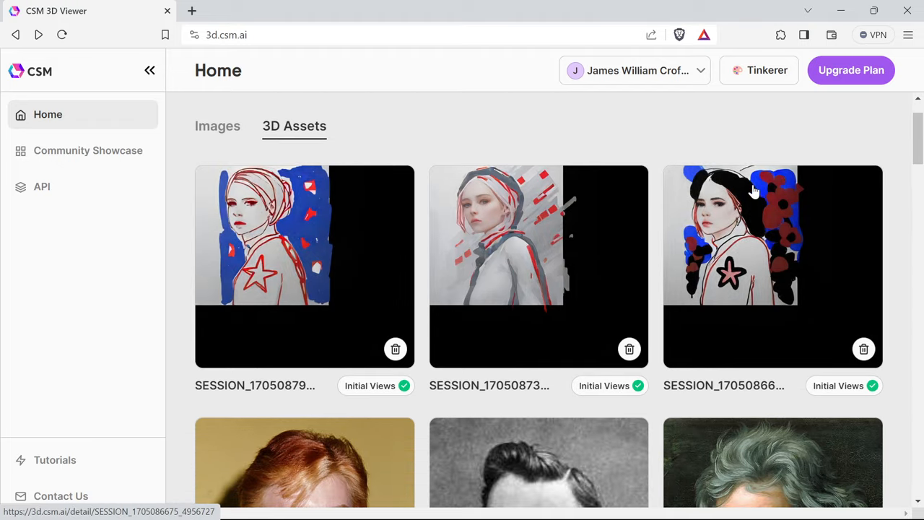
left_click(773, 266)
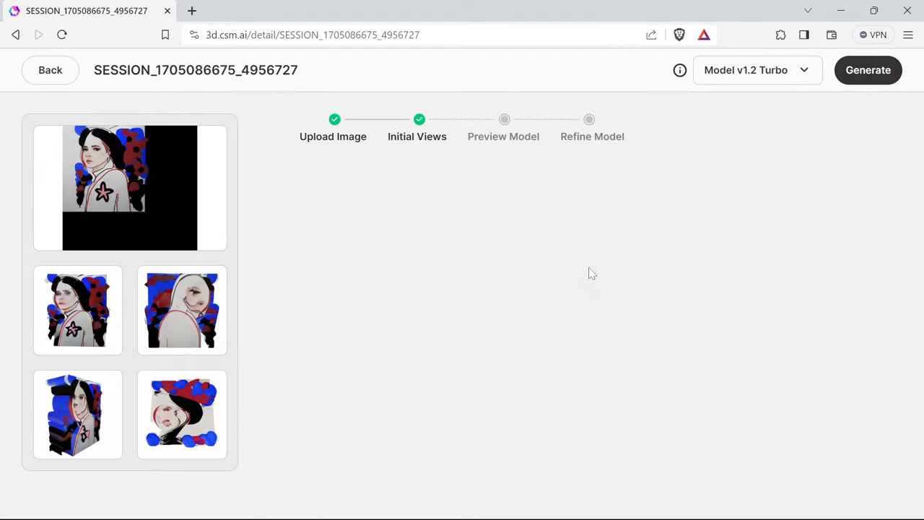
left_click(50, 70)
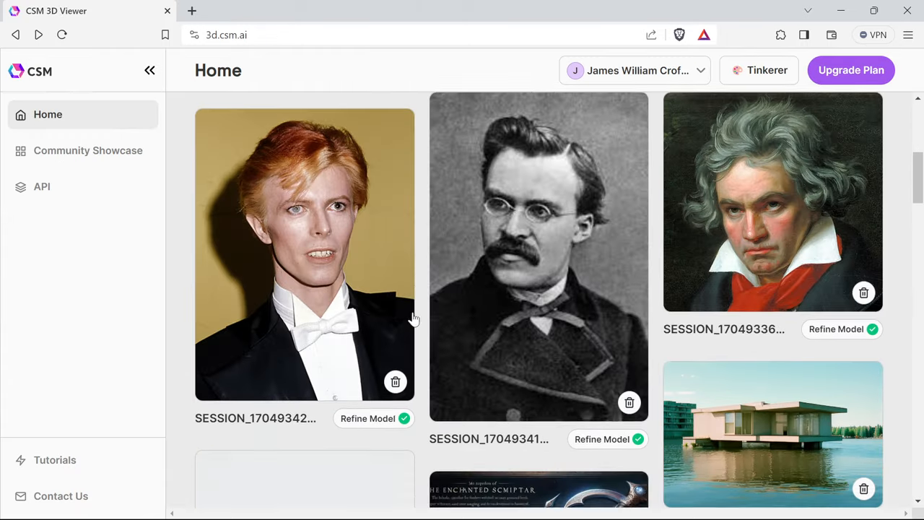
scroll("down", 3)
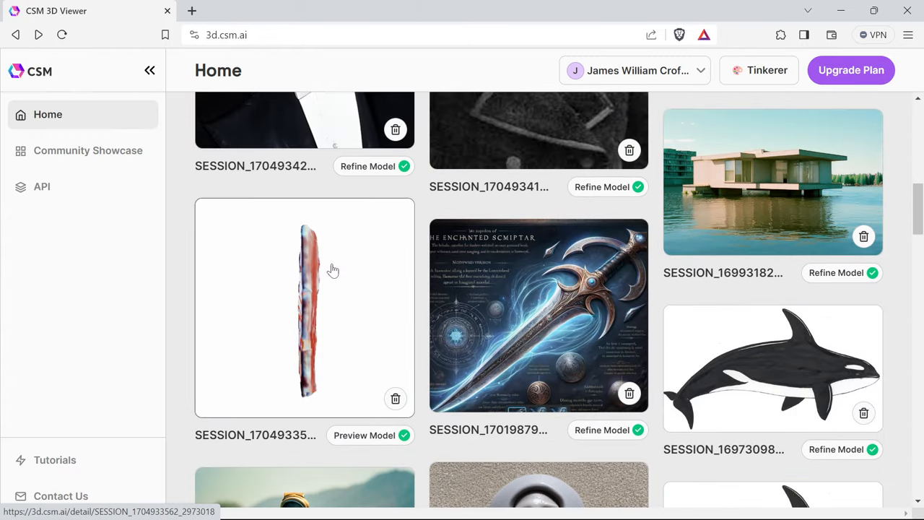
scroll("up", 3)
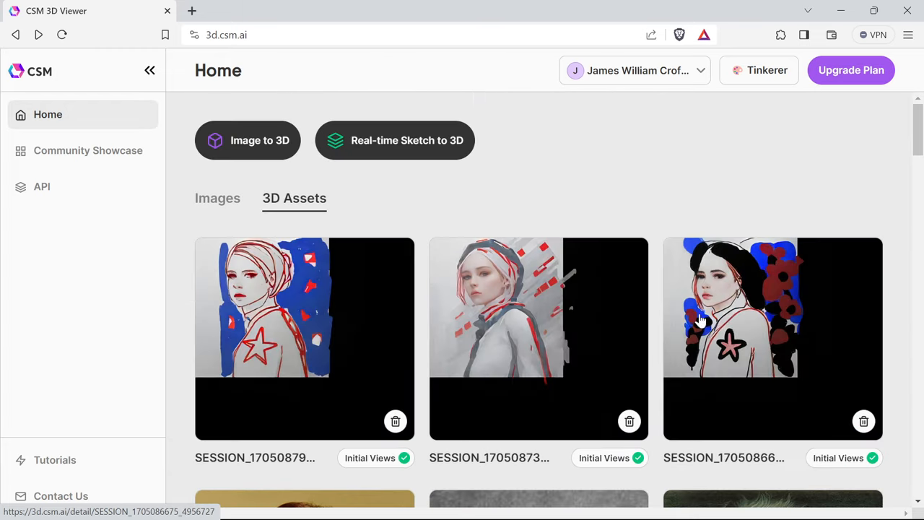
mouse_move(616, 191)
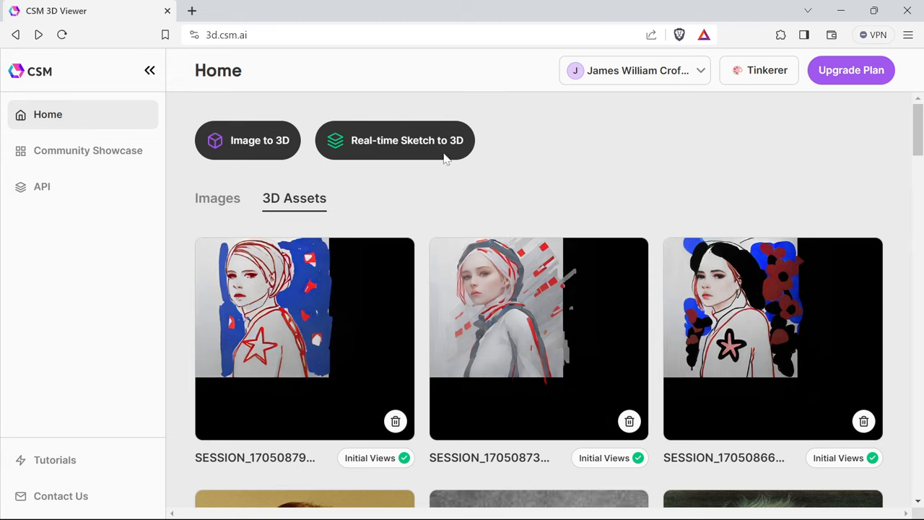
- Doodle a red rabbit with smile, body and raised paw, then hide the prompt to view the render
left_click(395, 140)
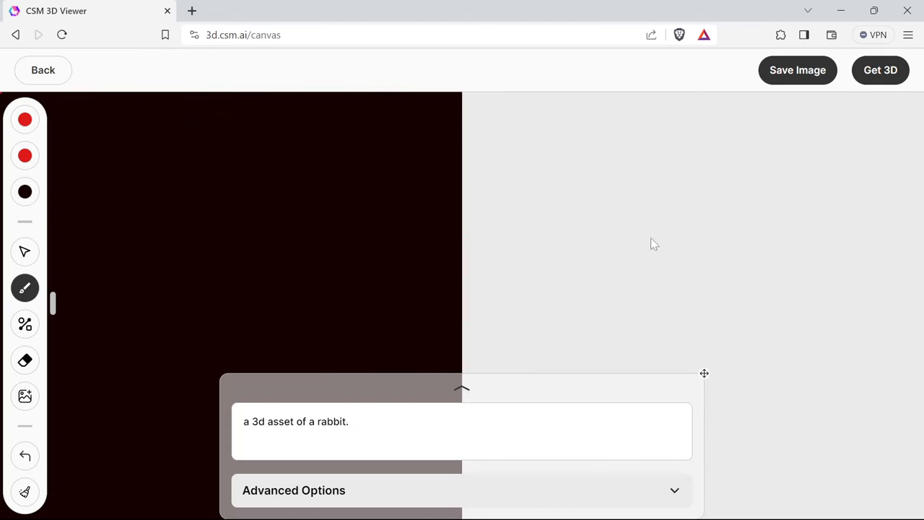
mouse_move(430, 100)
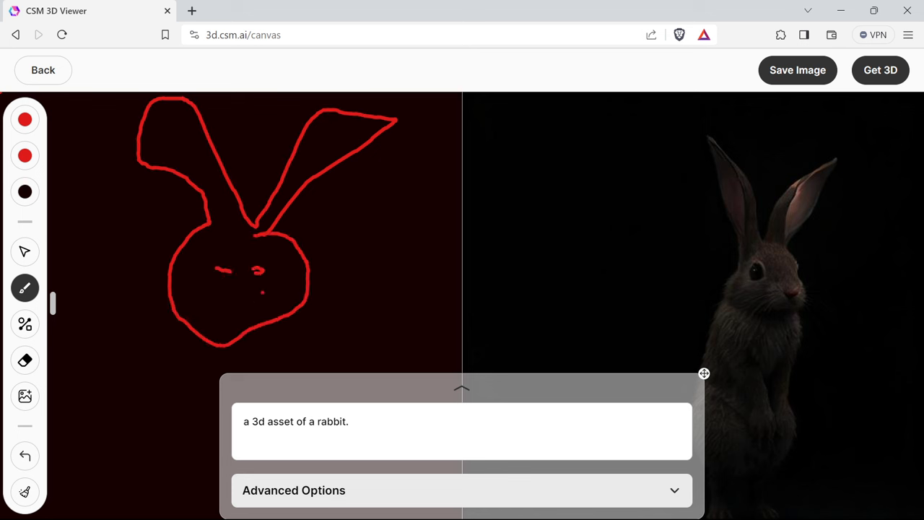
left_click_drag(188, 304, 354, 332)
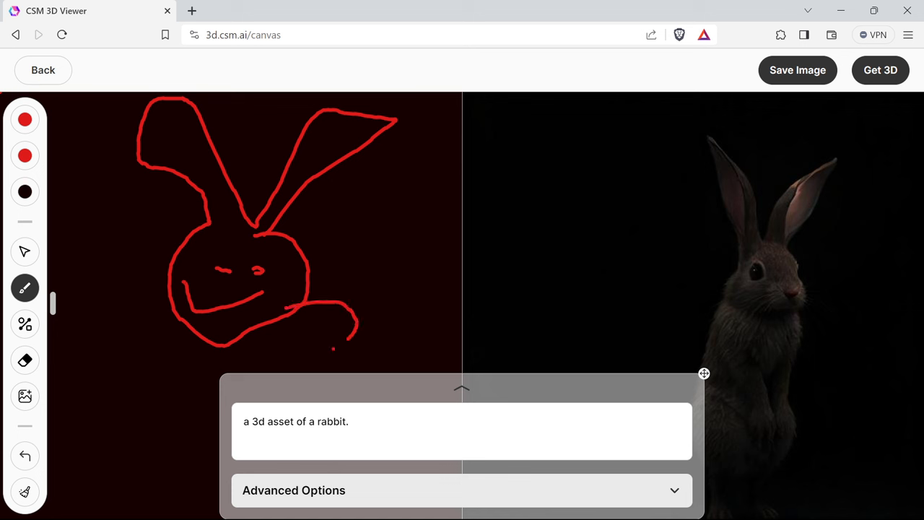
left_click_drag(354, 340, 108, 459)
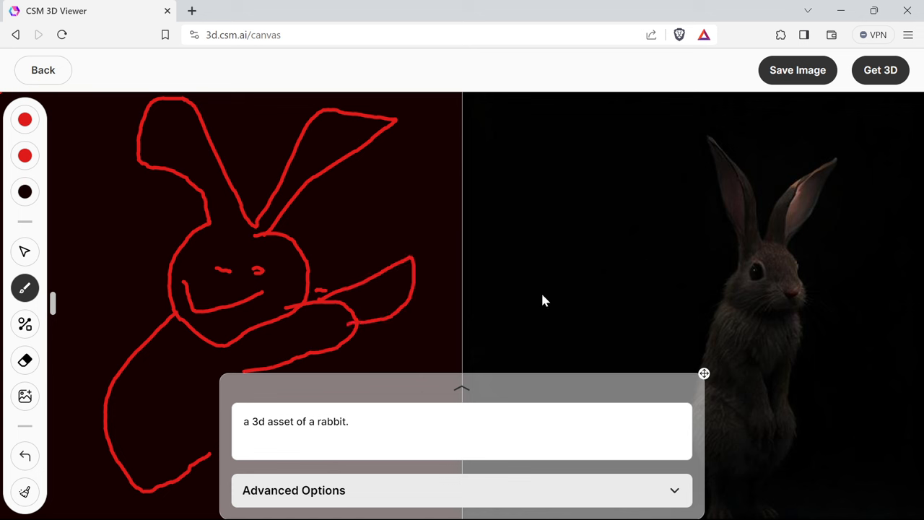
mouse_move(465, 396)
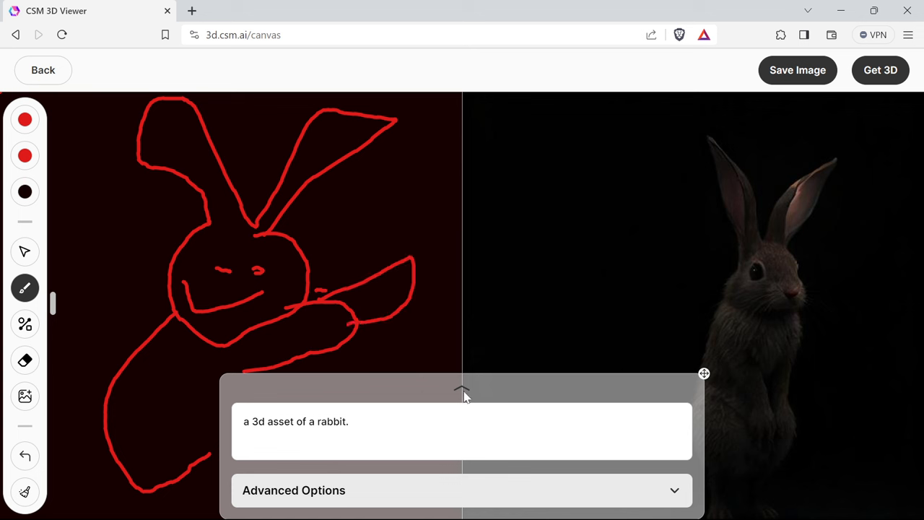
left_click(462, 390)
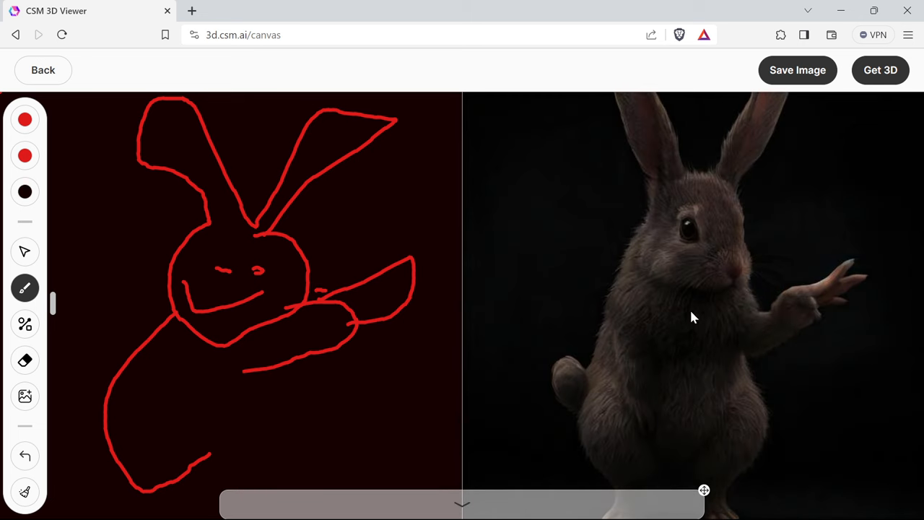
mouse_move(607, 277)
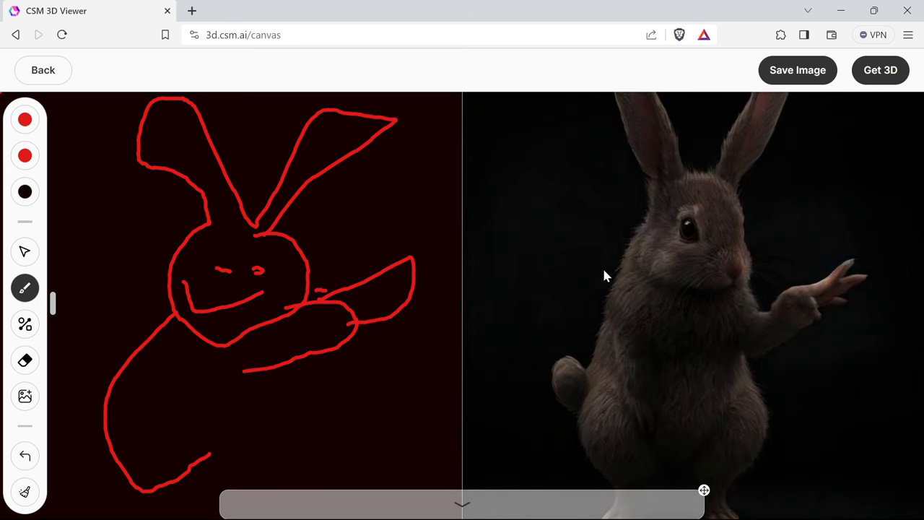
mouse_move(495, 272)
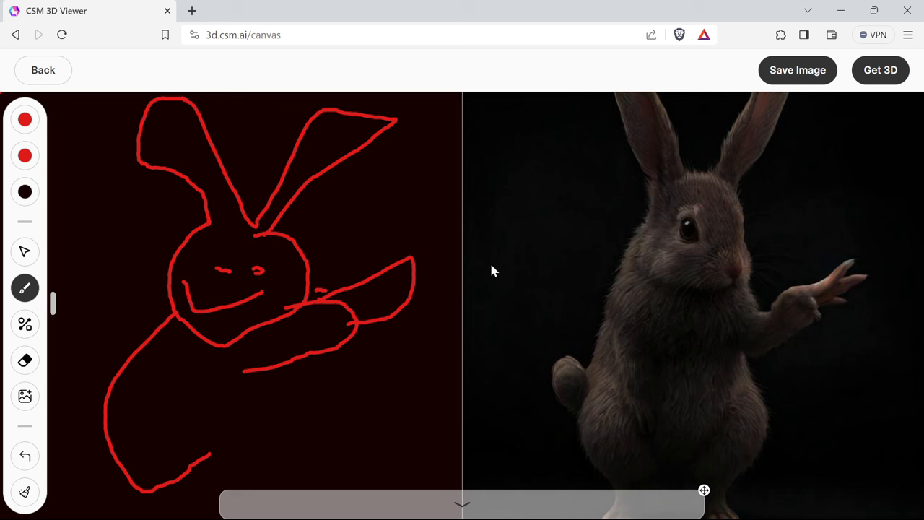
mouse_move(484, 269)
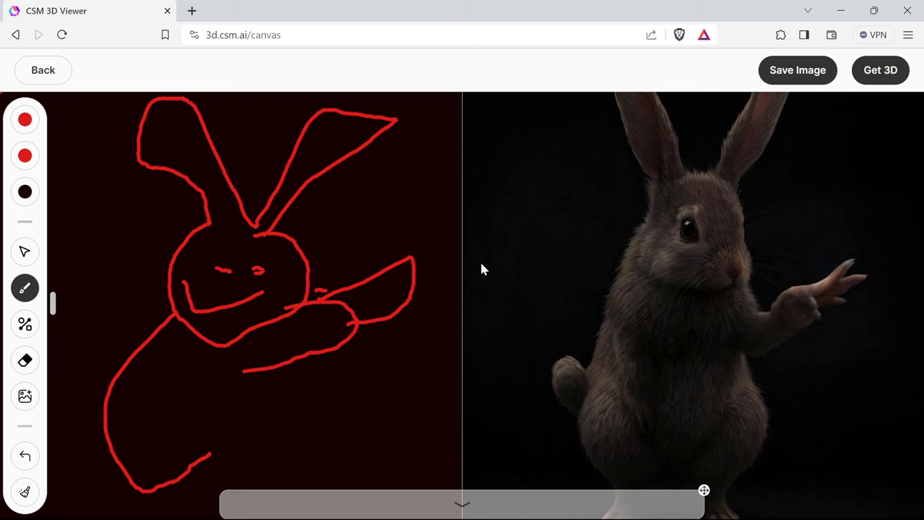